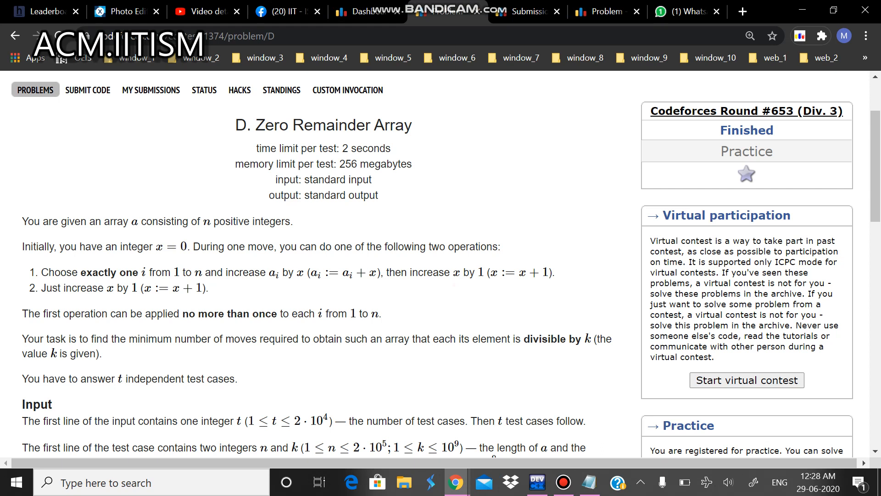
Step: Read down the Zero Remainder Array statement, briefly highlighting the operation description
scroll(down, 3)
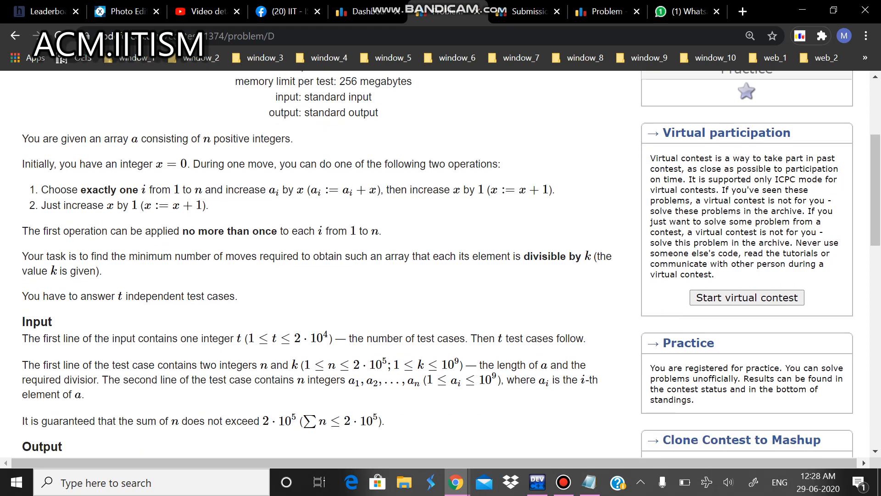
mouse_move(241, 210)
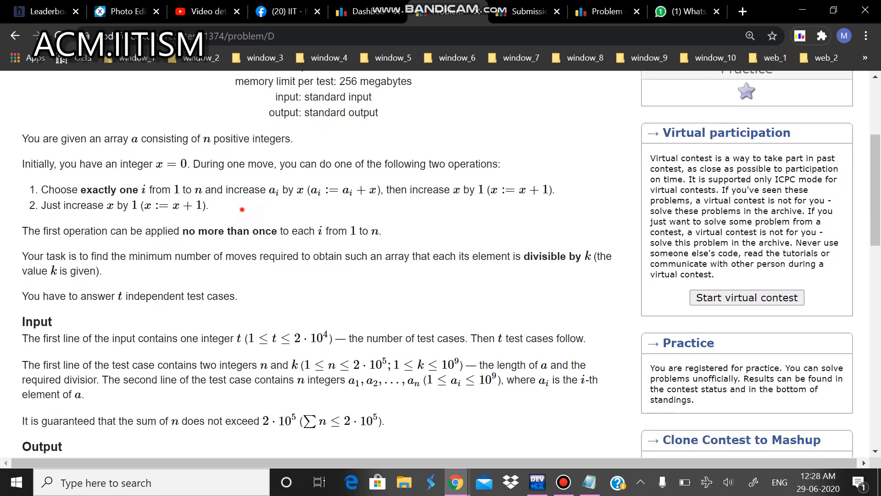
scroll(down, 3)
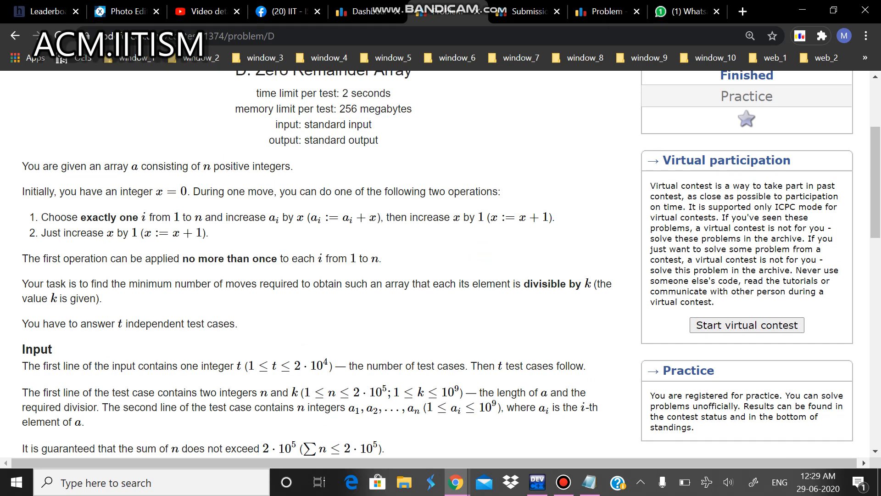
scroll(down, 3)
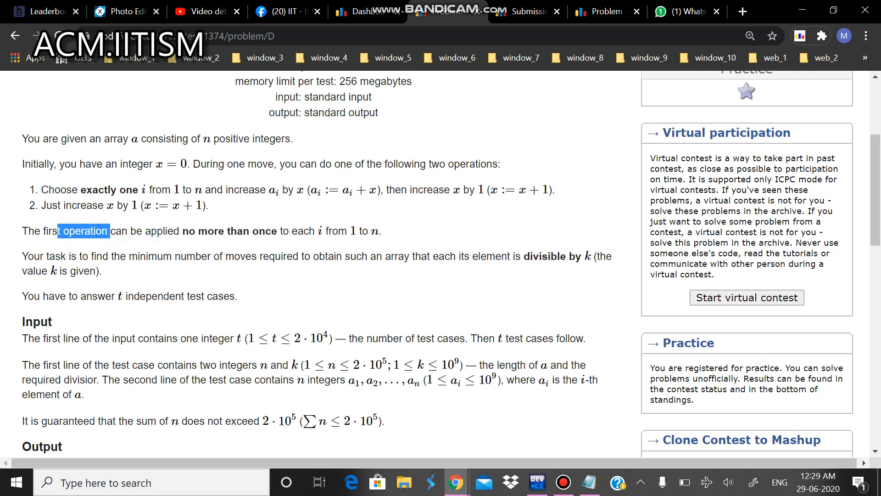
drag(58, 231, 286, 231)
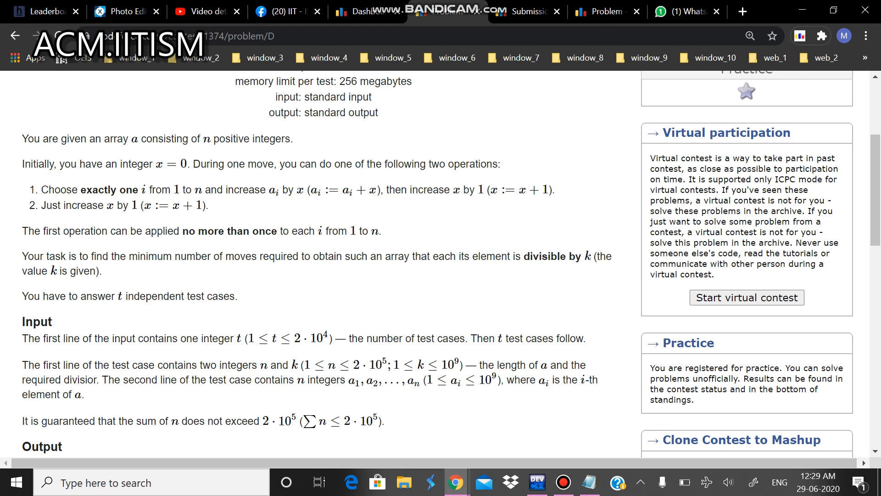
double_click(343, 189)
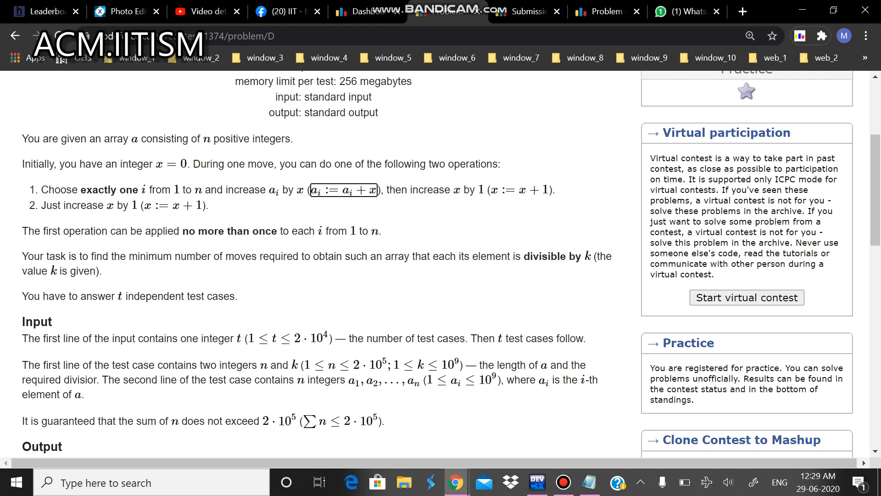
Step: Reach the Example section and select the first test case 4 3 / 1 2 1 3
scroll(down, 3)
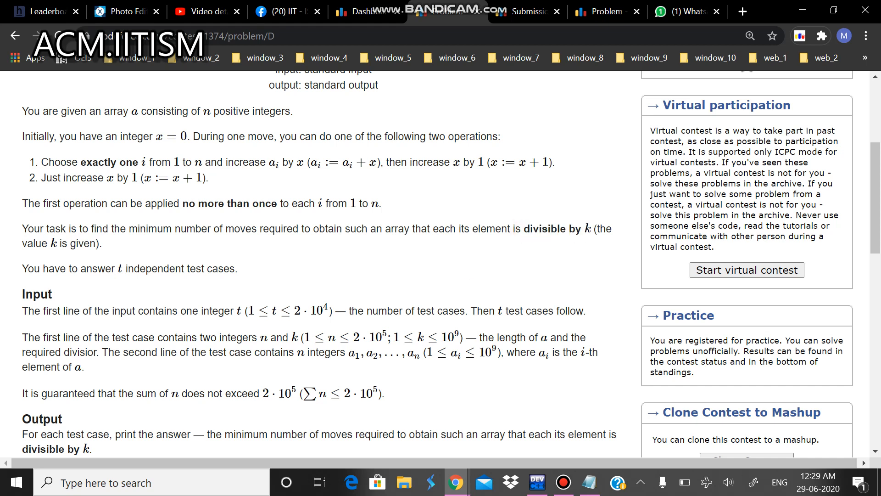
scroll(down, 3)
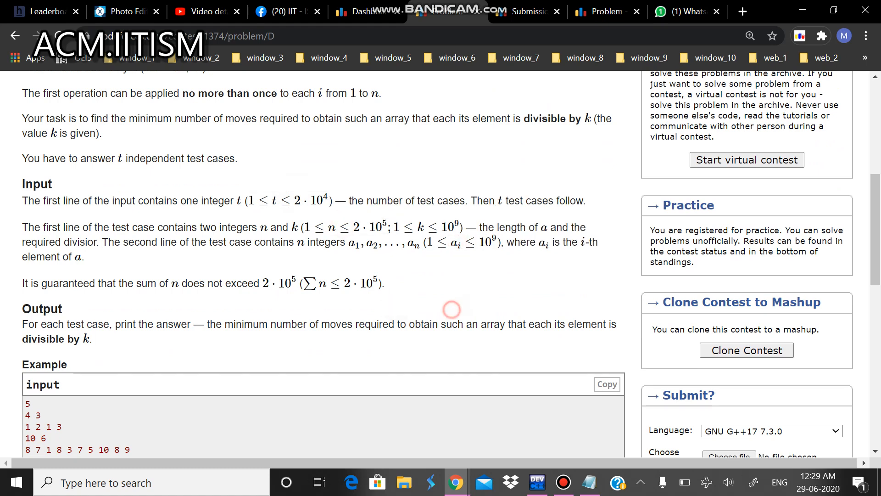
scroll(down, 3)
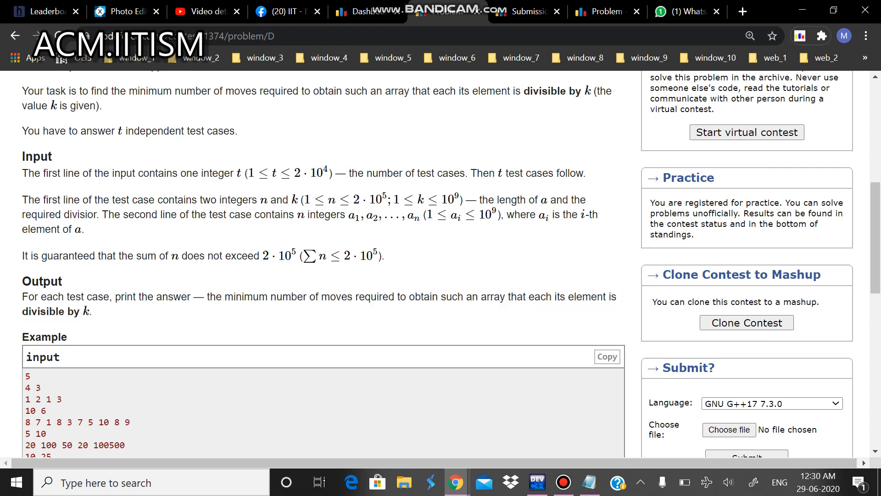
scroll(down, 3)
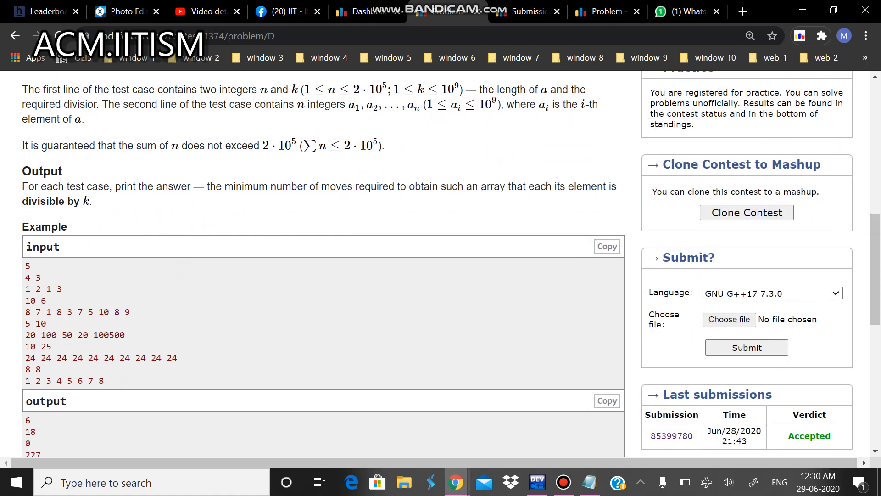
drag(24, 277, 61, 288)
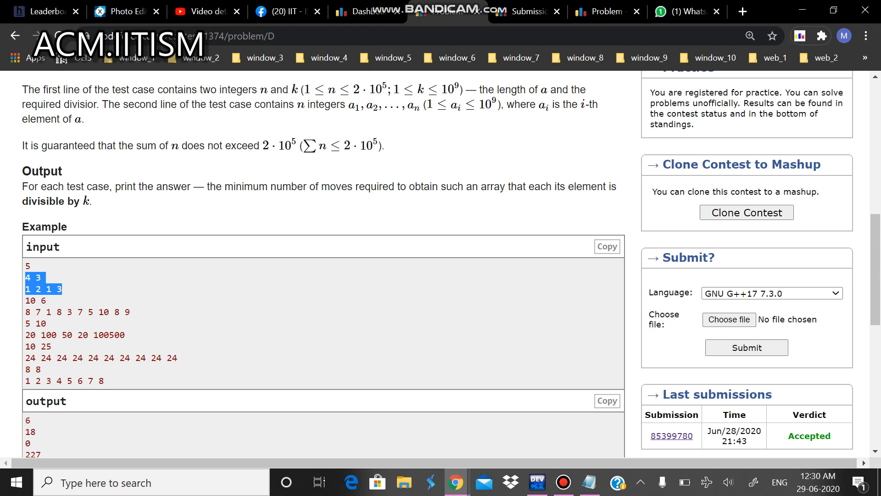
Step: Bring up a blank Notepad note over the statement and write the test case 4 3 with array 1 2 1 3
click(587, 482)
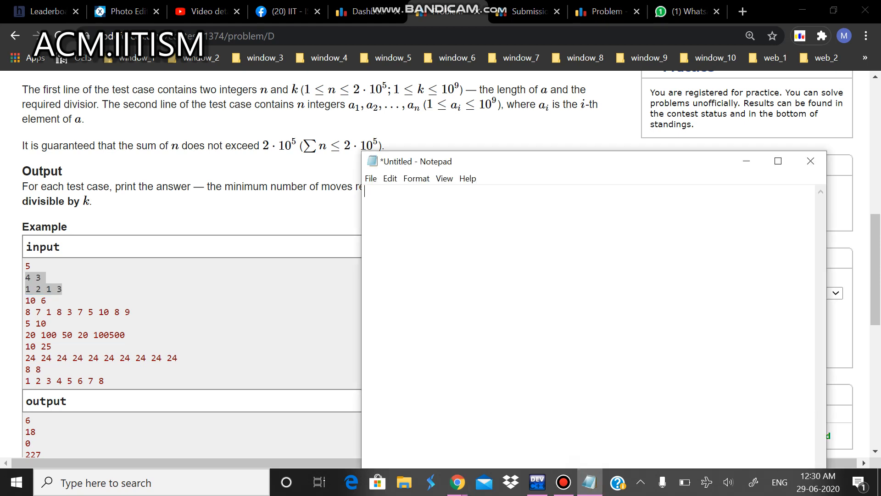
drag(408, 162, 348, 108)
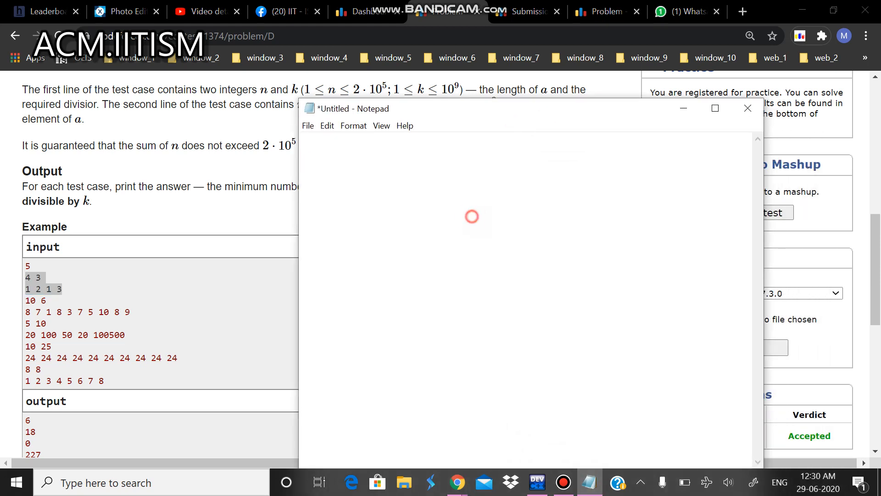
text(4 3)
text(1 2 1 3)
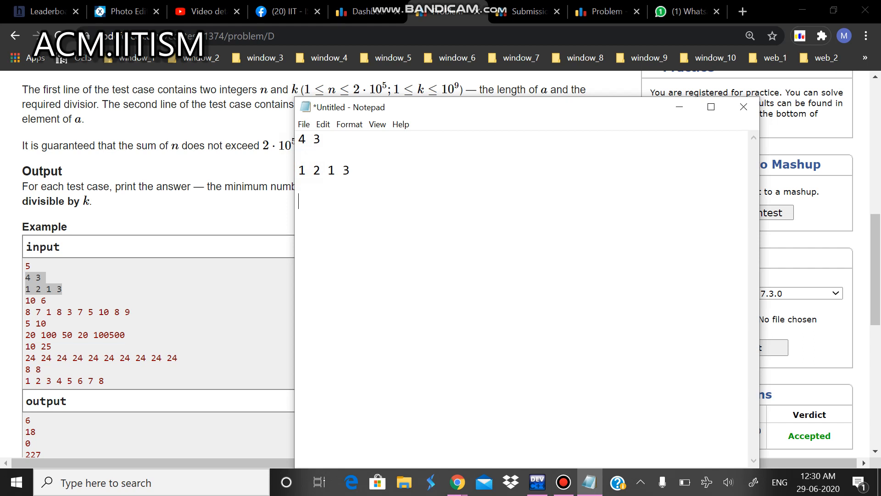
double_click(302, 170)
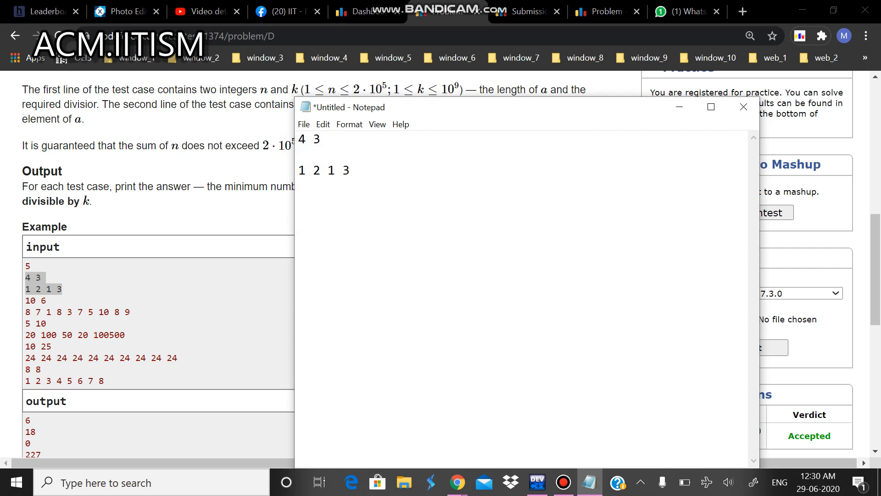
Step: Work out the remainders on a new line, building up 2 1 5 beneath the array
text(2)
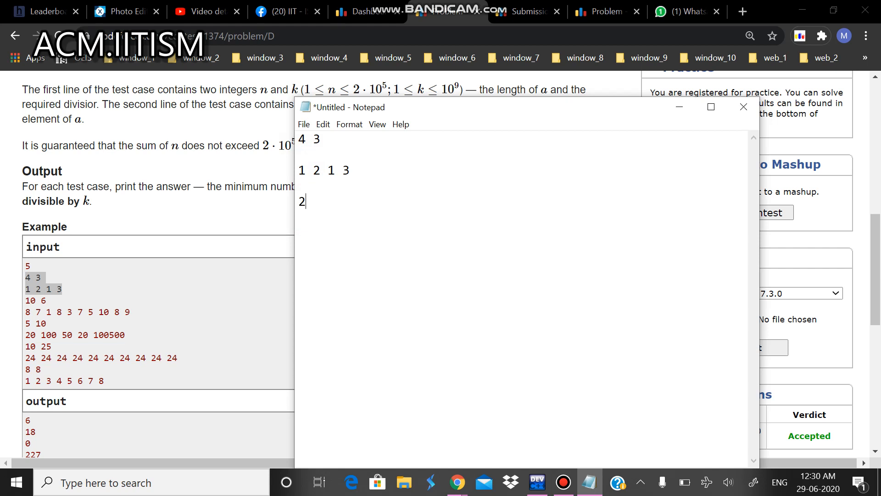
click(303, 200)
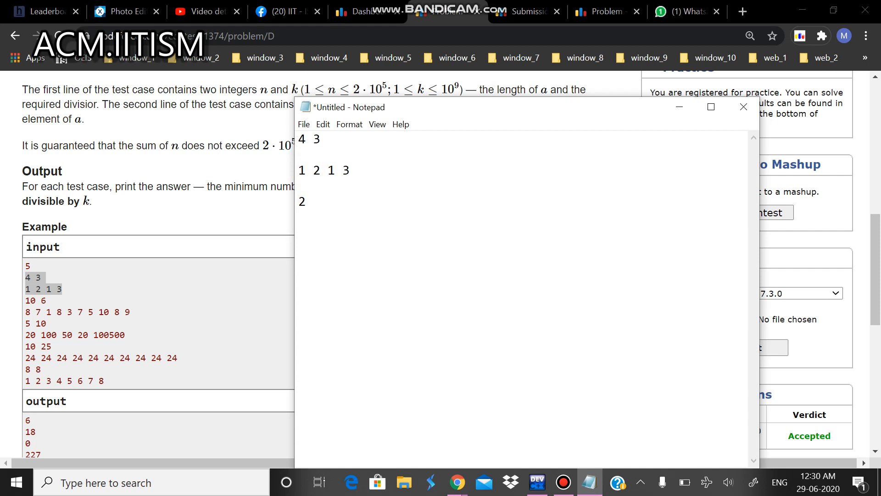
text(1)
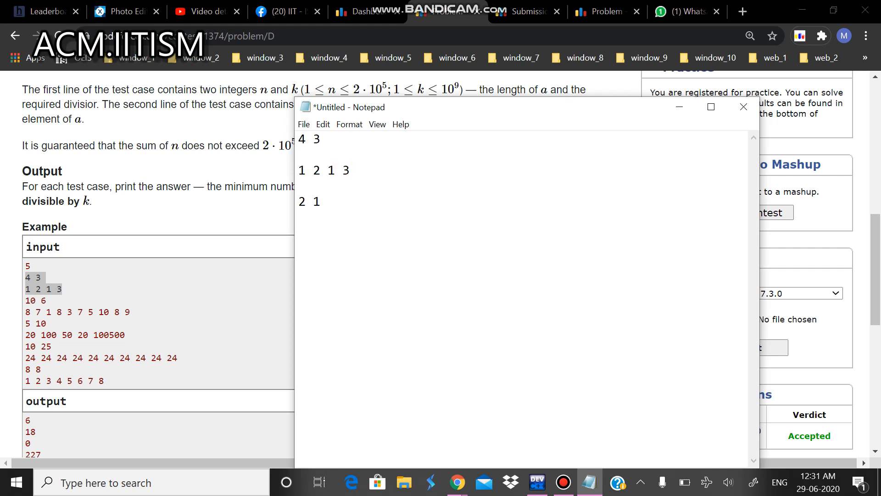
click(332, 171)
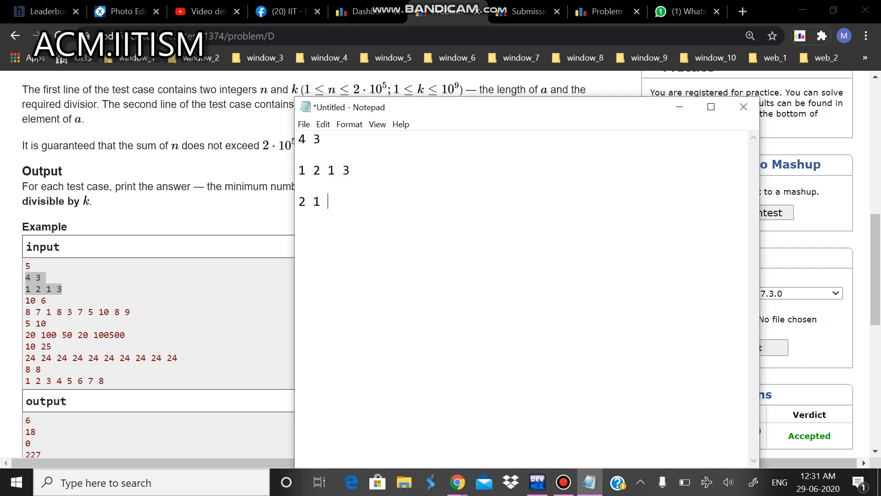
double_click(301, 201)
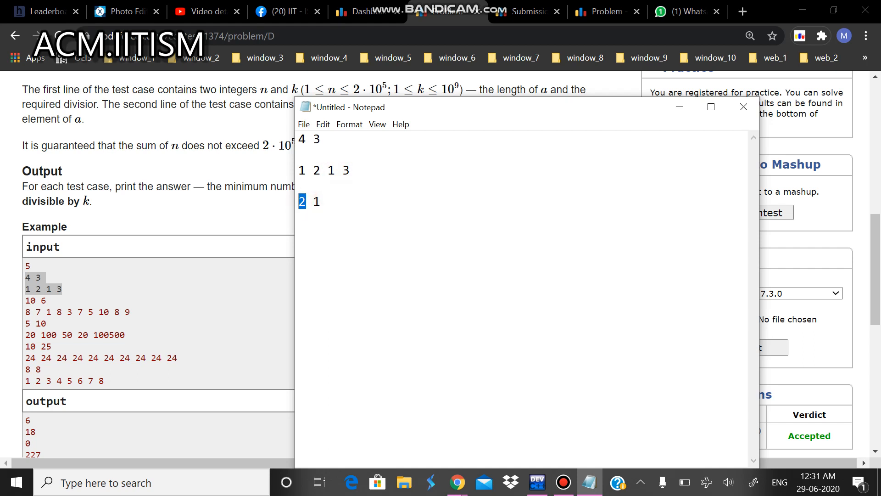
click(326, 201)
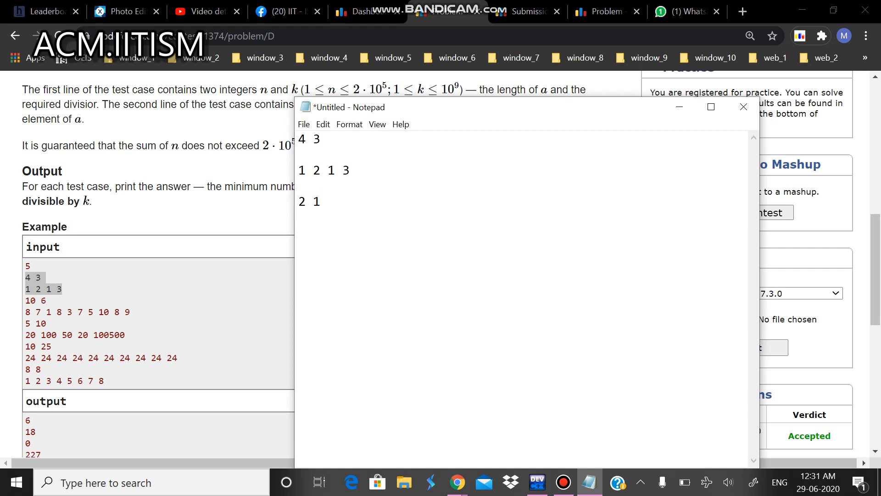
text(2+)
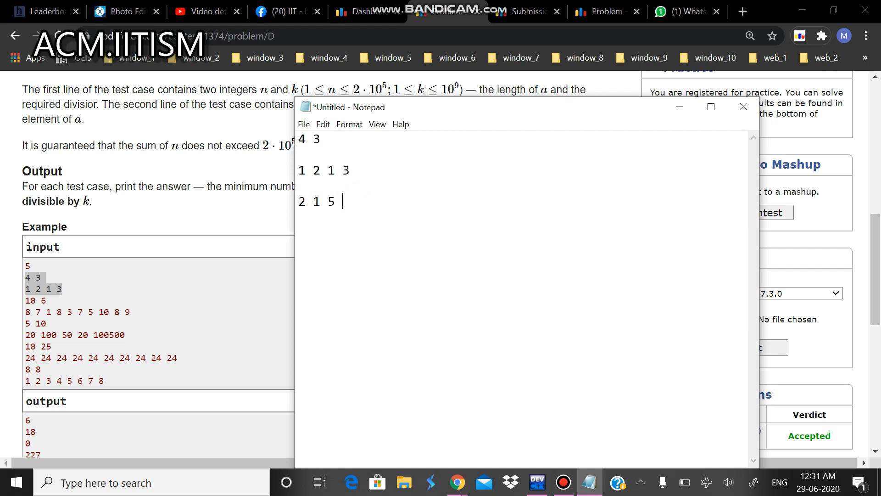
text(0)
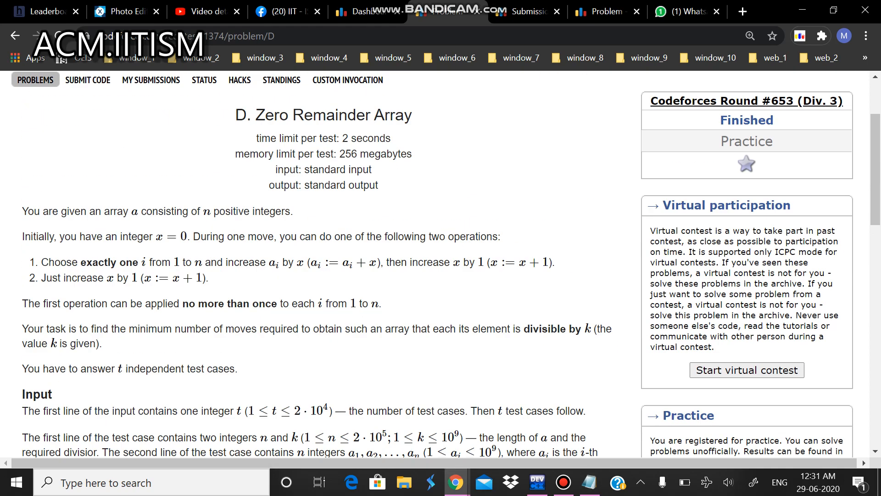
Step: Check the remainder line 2 1 5 0 against the example and start a fresh line below it
scroll(down, 3)
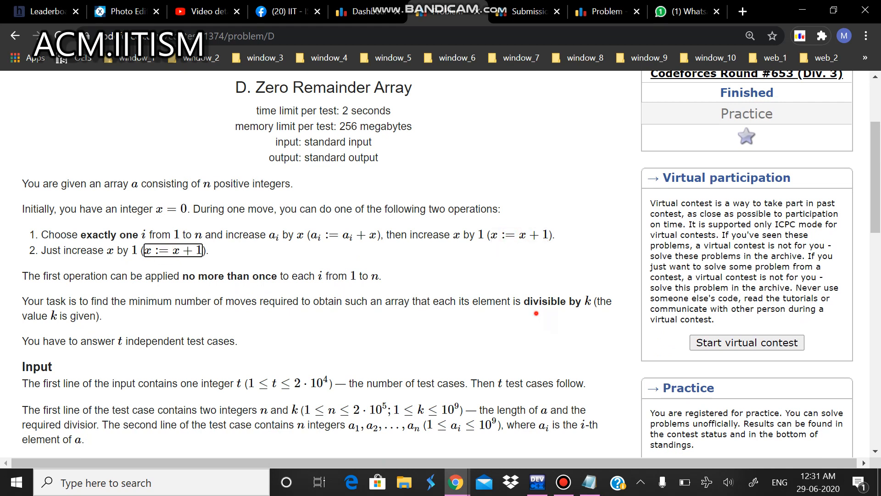
scroll(down, 3)
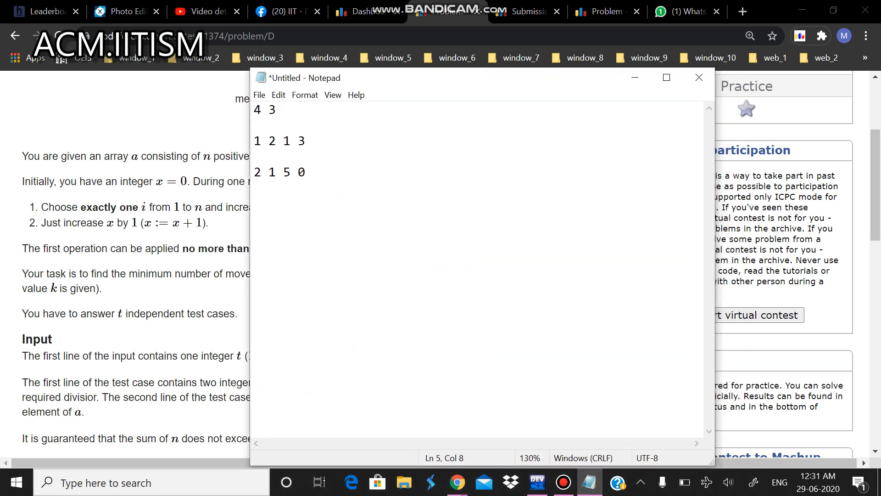
double_click(300, 172)
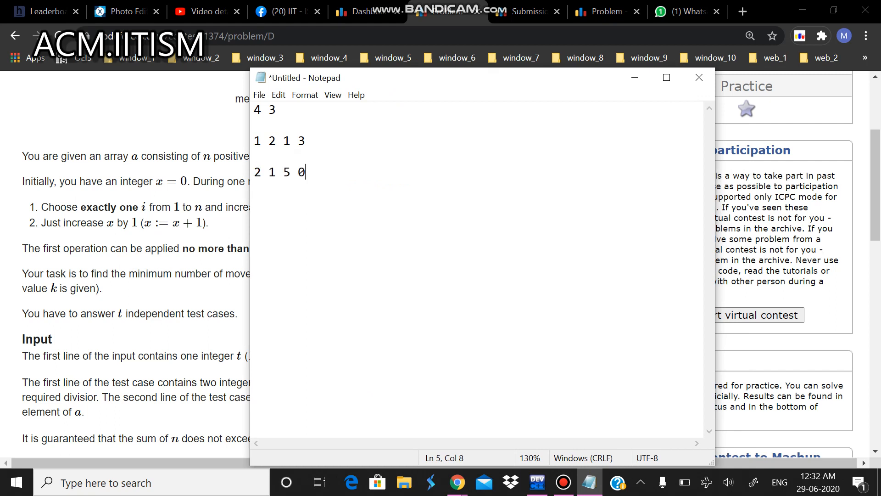
double_click(286, 172)
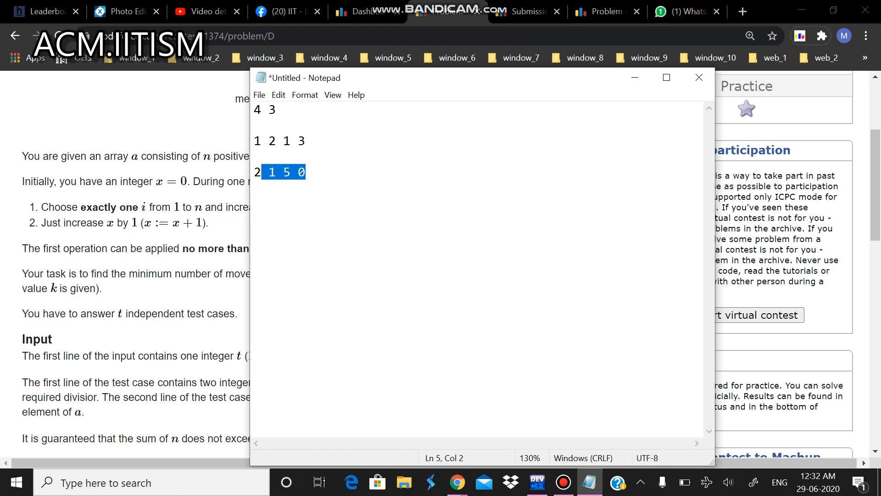
click(305, 171)
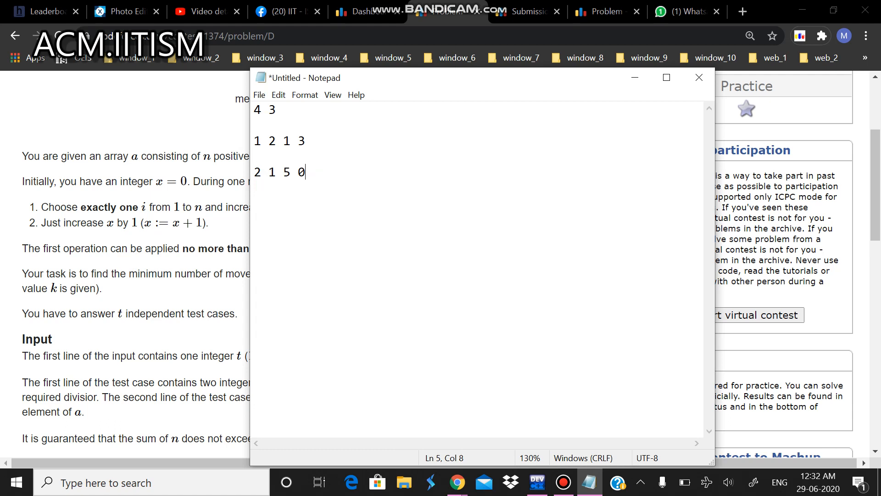
key(enter)
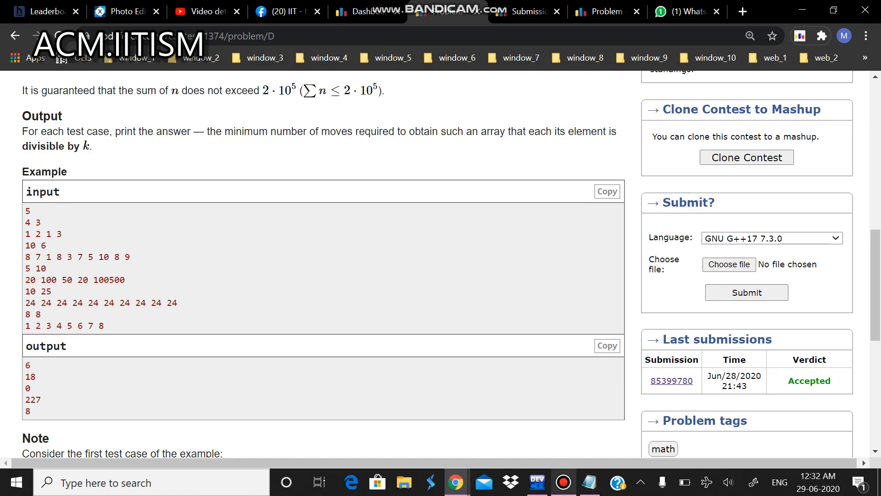
Step: Replace the example with pseudocode: // loop, {, cin>>x;, x=%k;
text(2 1 5 0)
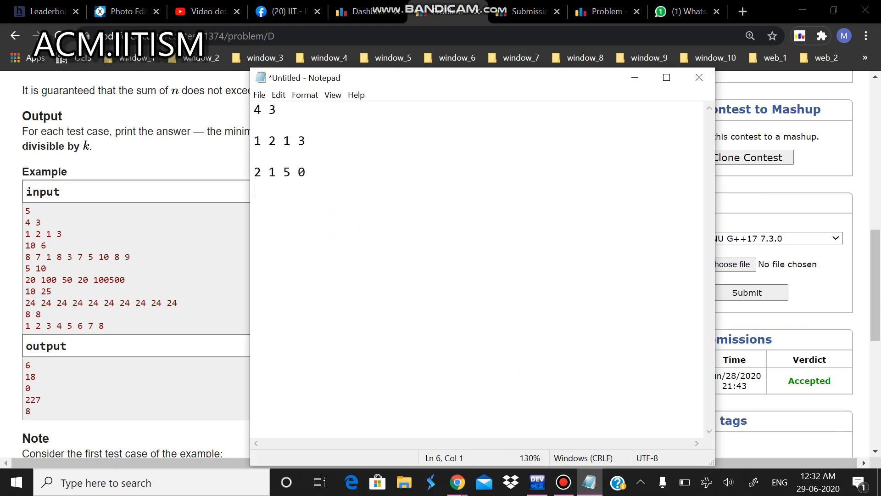
text(//)
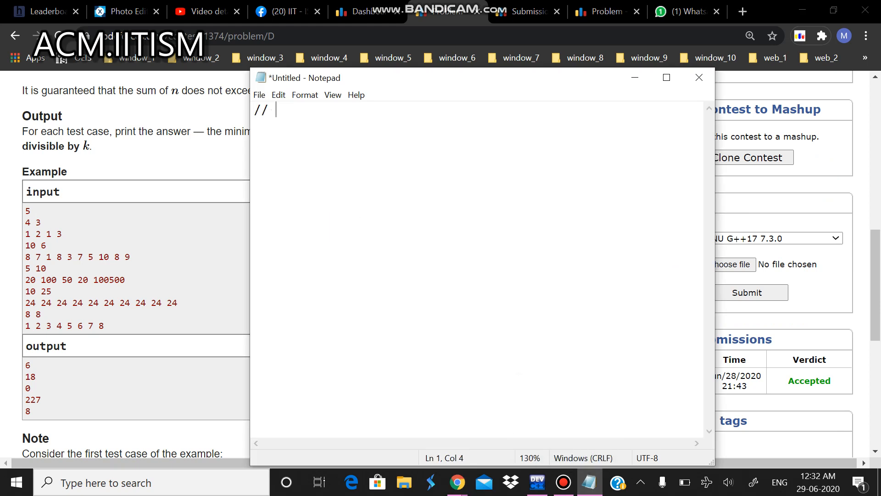
text(loop)
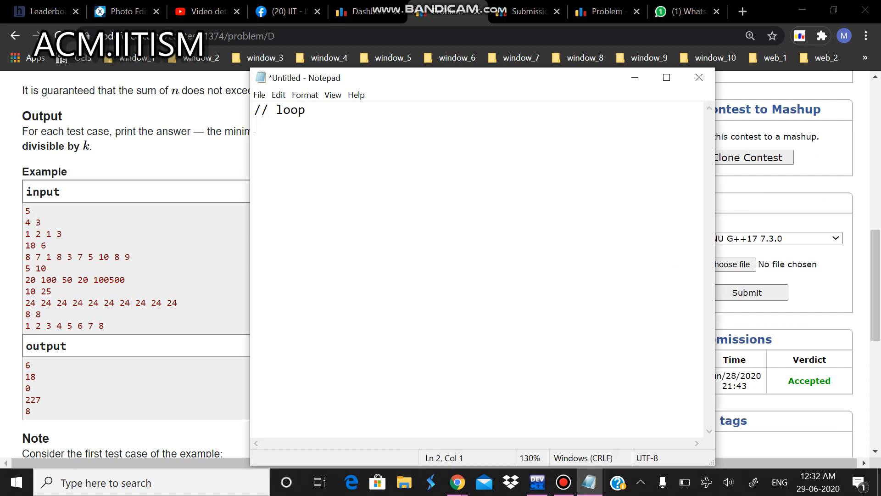
text({)
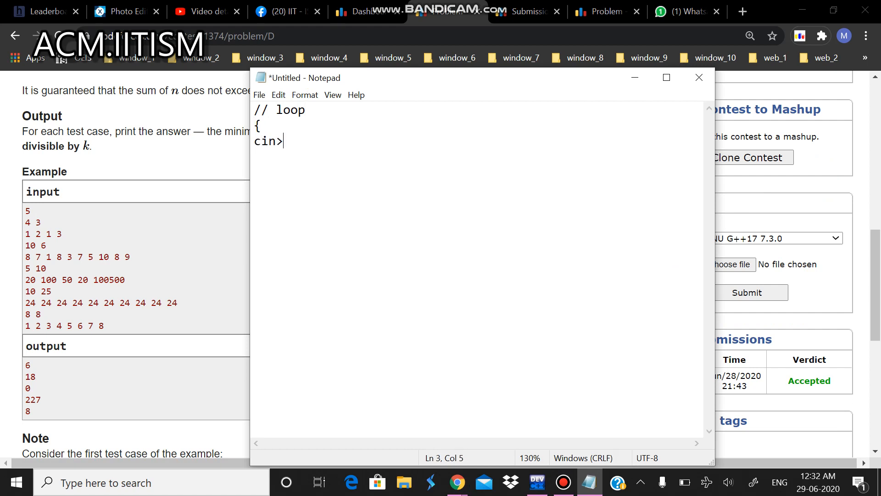
text(>x;)
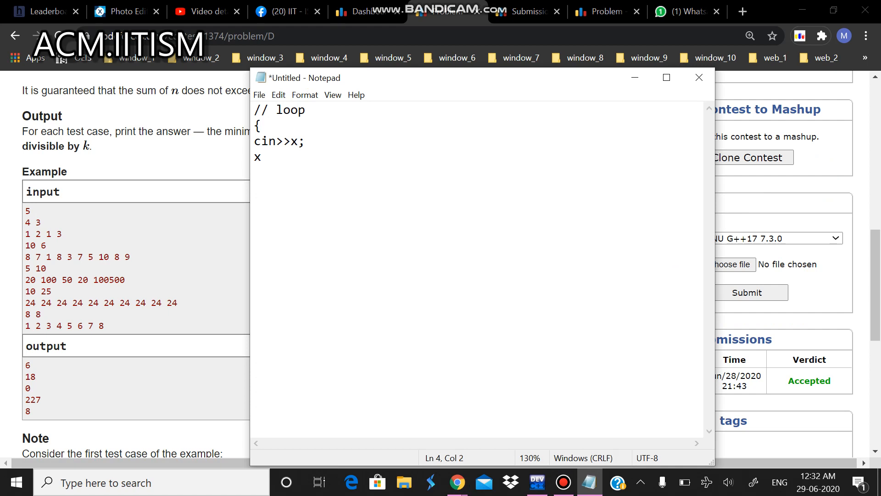
text(%k)
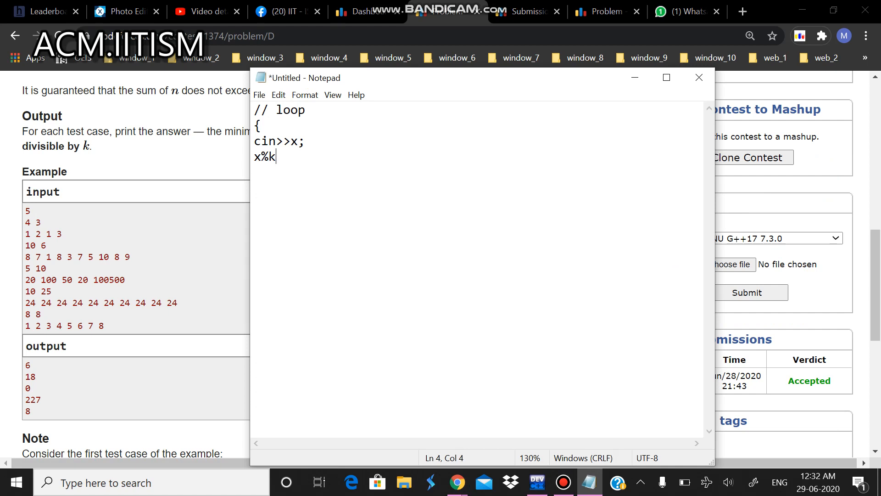
text(=)
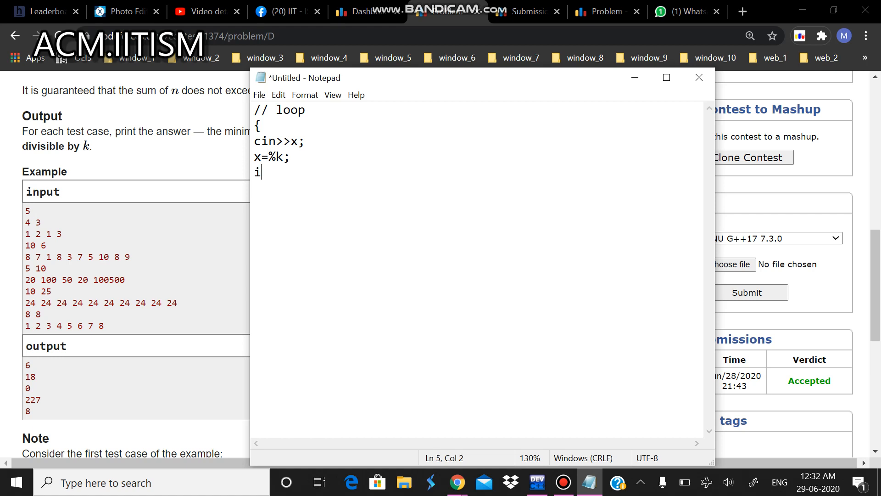
Step: Add if(x!=0) and (k-x) to the pseudocode, then begin a tally line with 1
text(f(x)
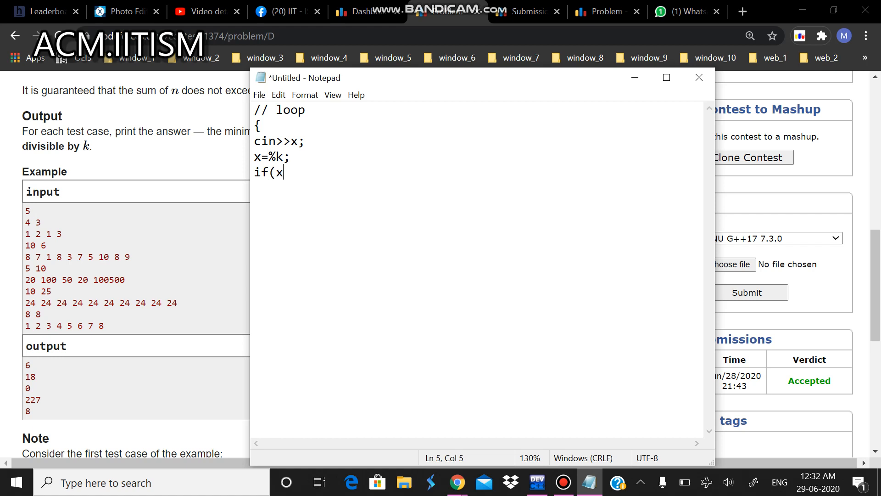
text(!=0))
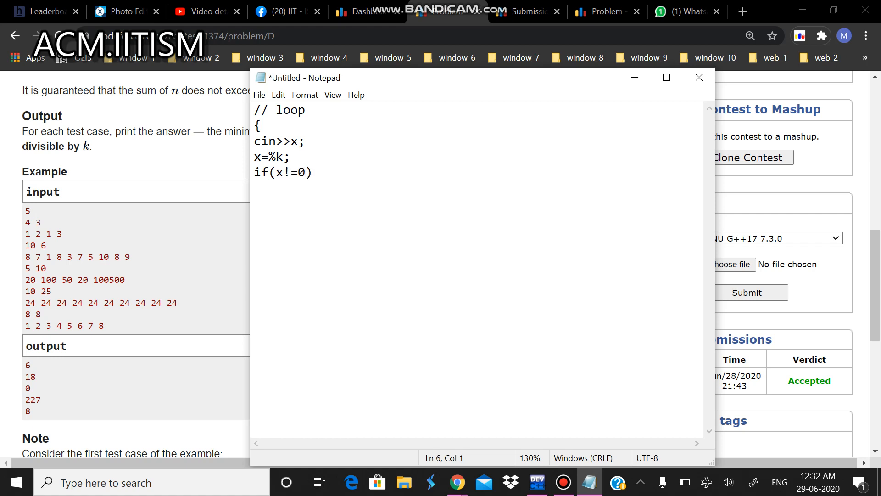
text(k-x)
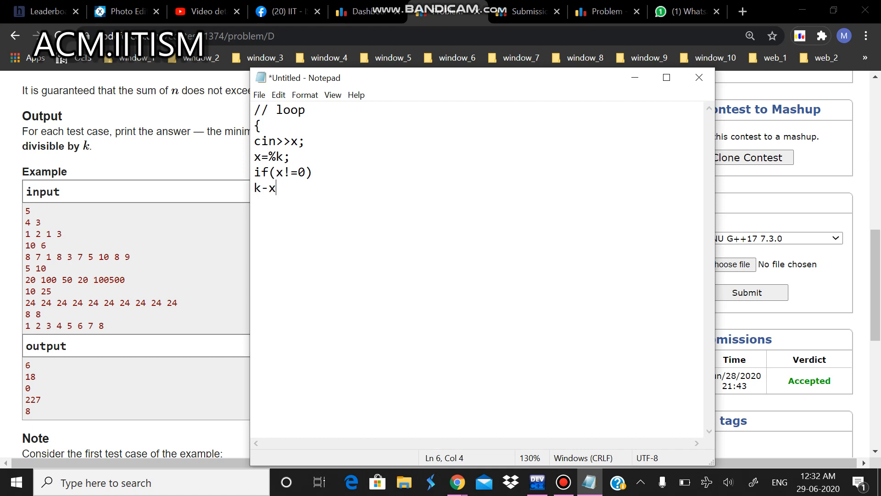
text())
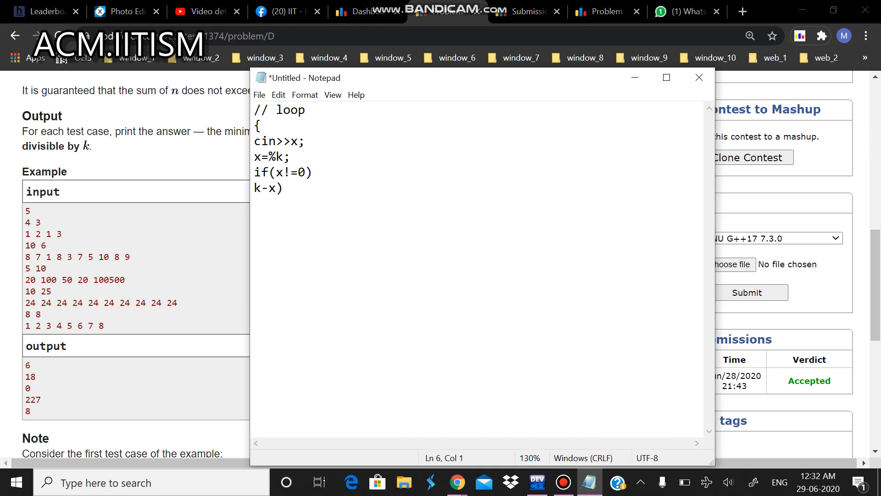
text(()
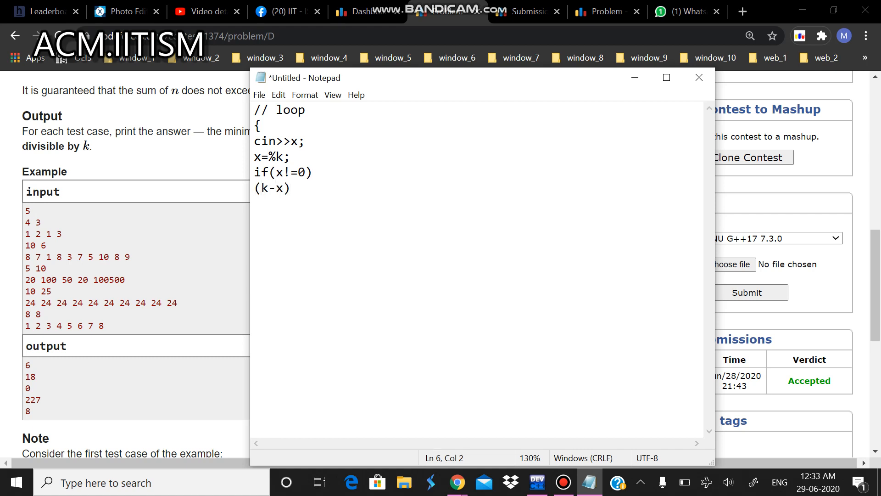
text(1  1)
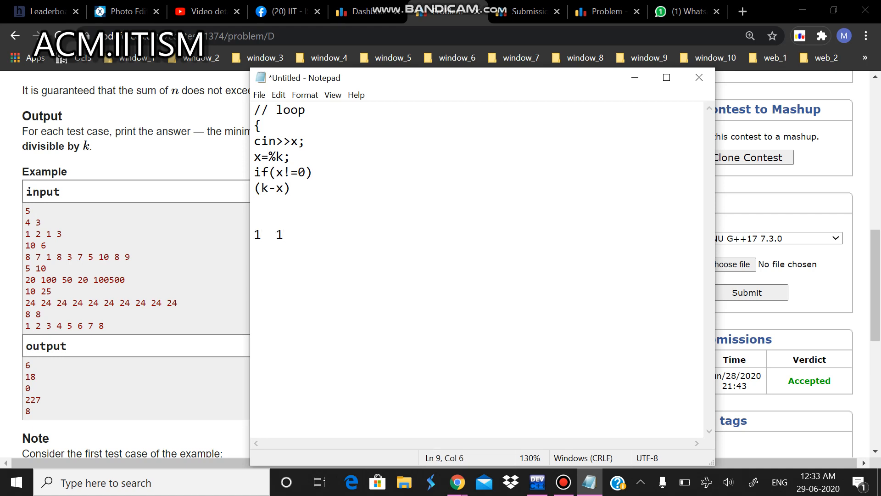
Step: Write the tally pairs 1 1 and 2 5 below the pseudocode, fixing a stray plus sign
click(274, 234)
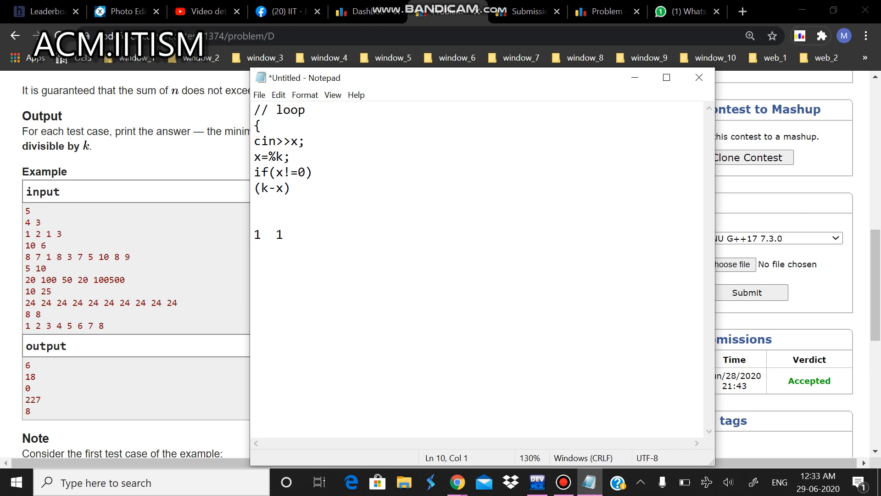
text(2)
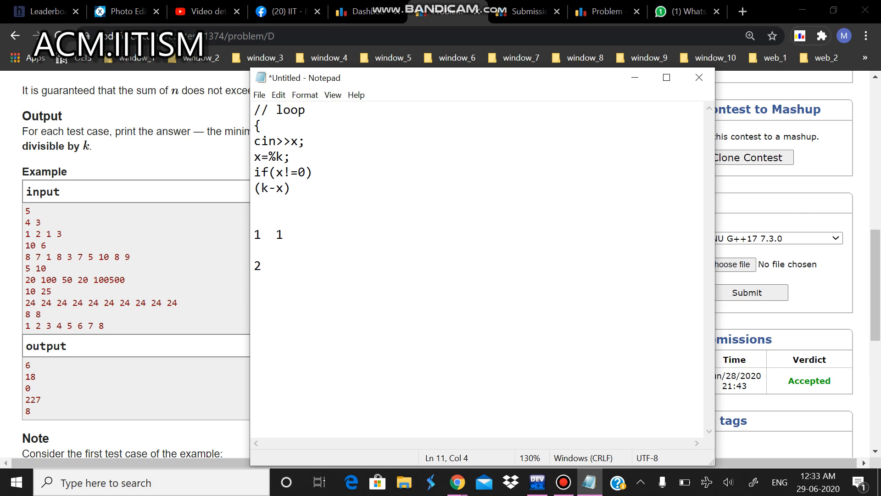
text(2+)
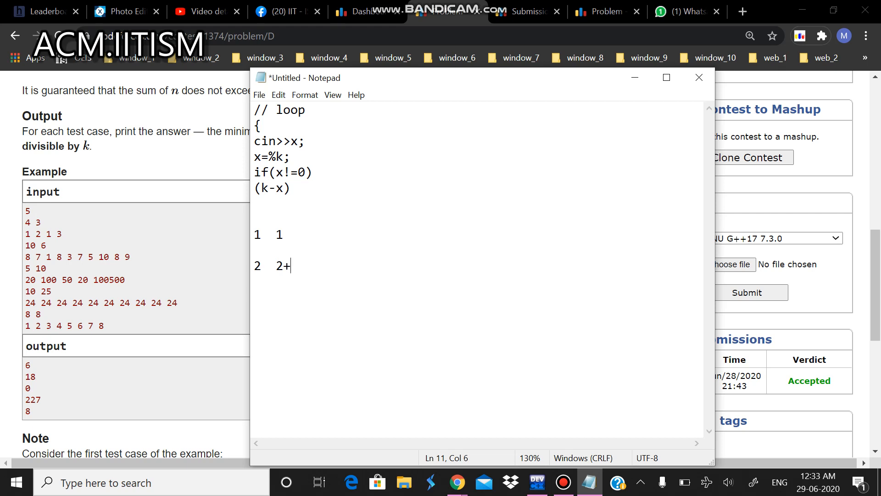
key(Backspace)
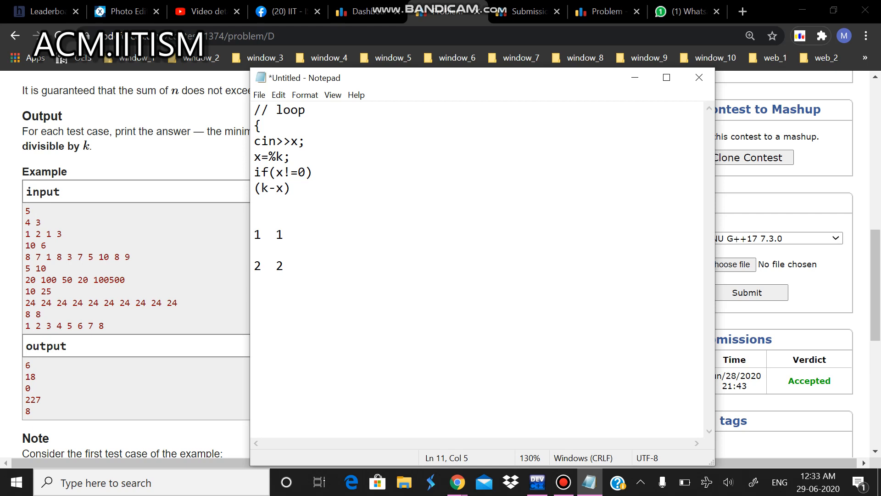
text(5)
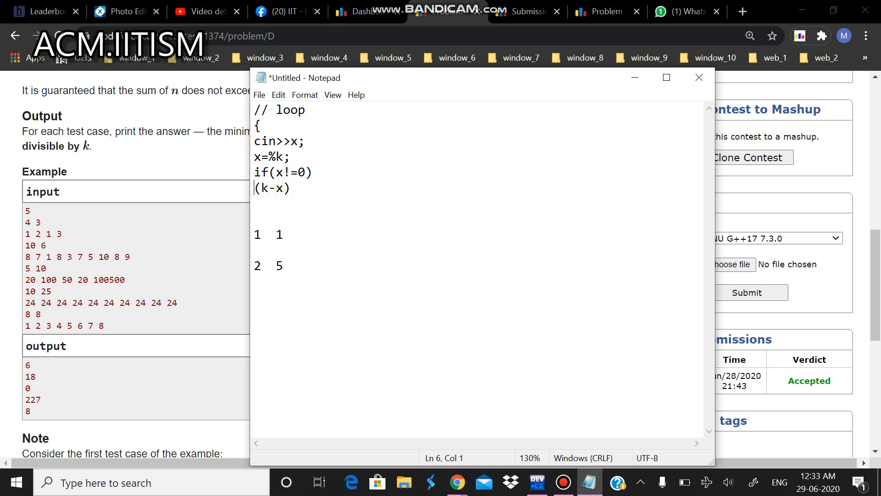
Step: Turn the remainder line into map(k-x)++
text(map)
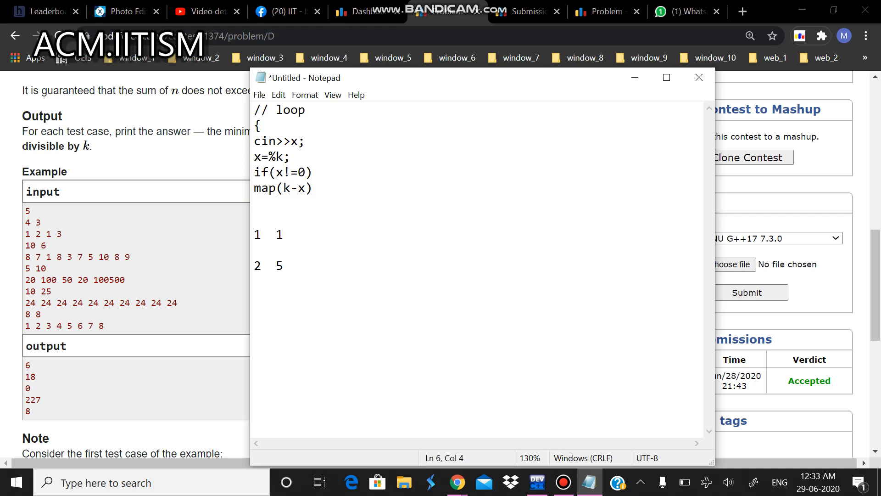
text(+++)
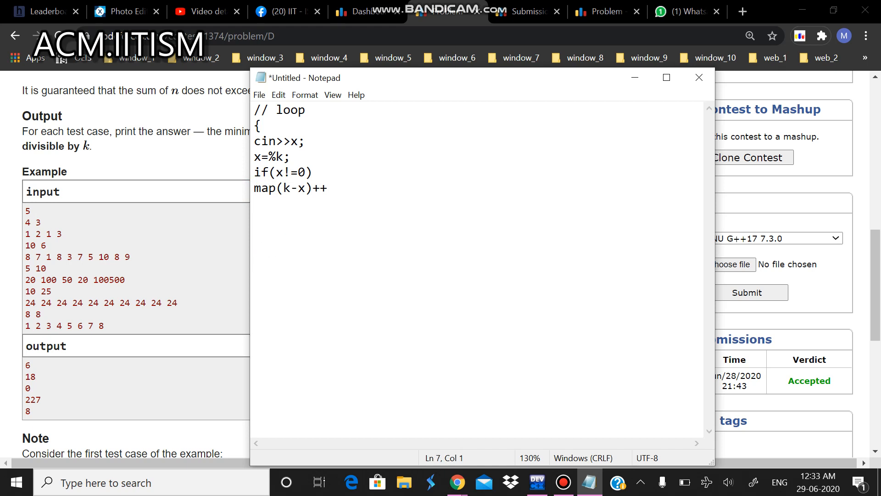
Step: Close the loop with }, add an // iterating the map comment and example rows 4 3 and 1 1 1 1
text(})
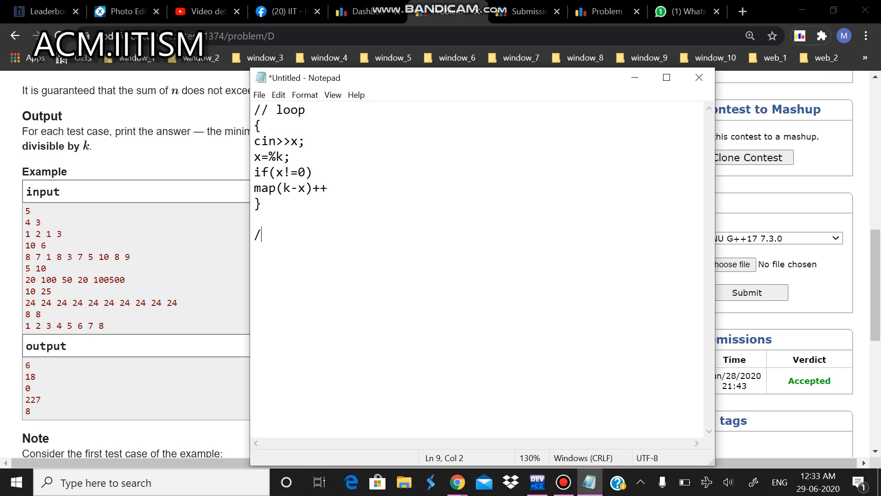
text(/ iter)
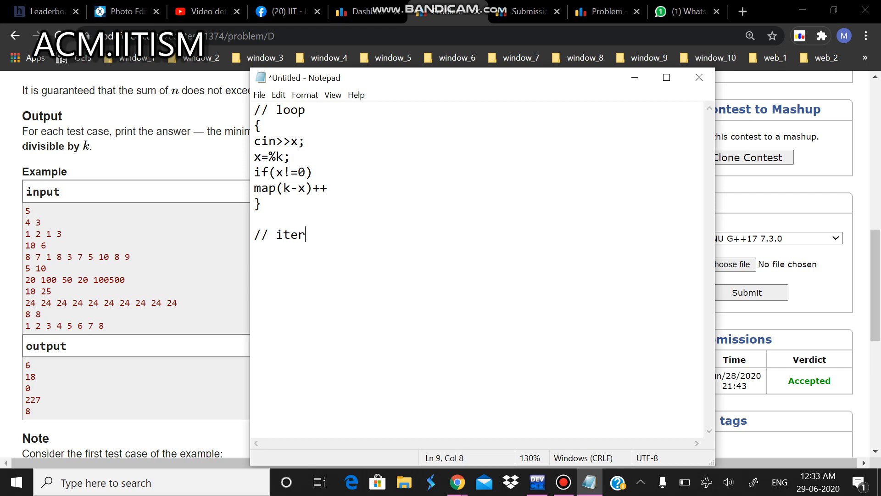
text(ating the map)
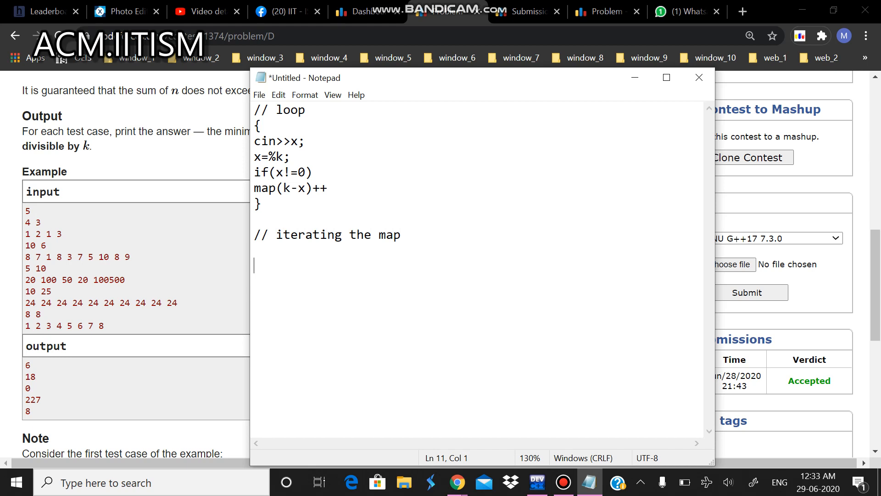
text(4  3)
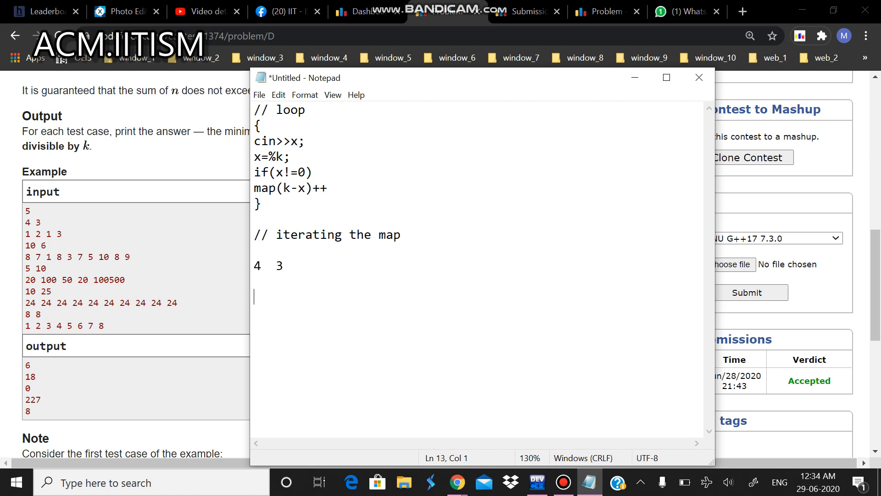
text(1 1 1 1)
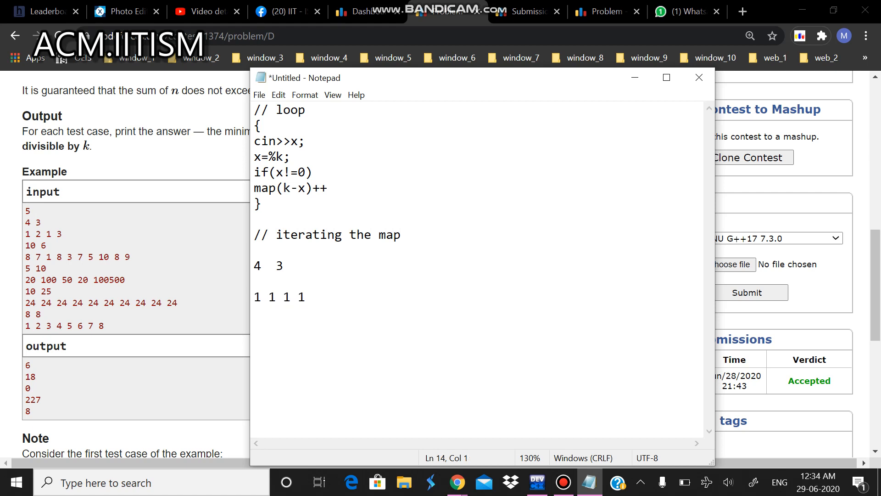
Step: Add the resulting row 2 5 8 11 and place the cursor after the loop's closing brace
text(2)
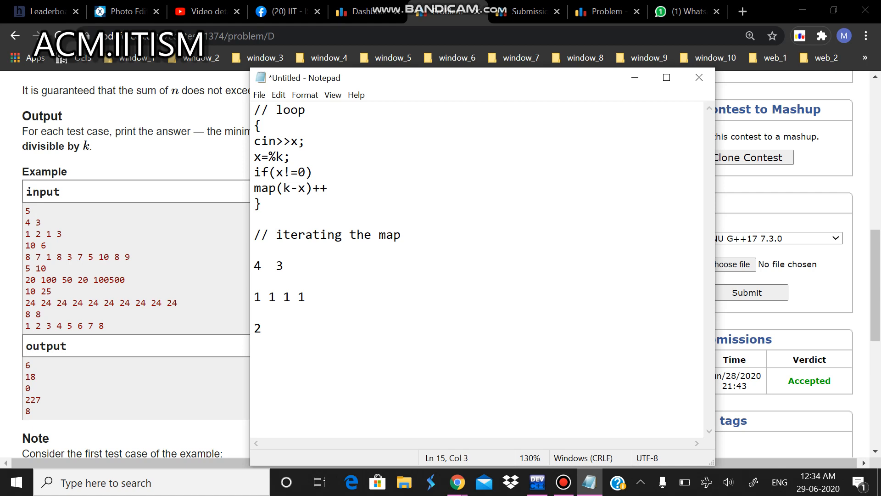
text(5)
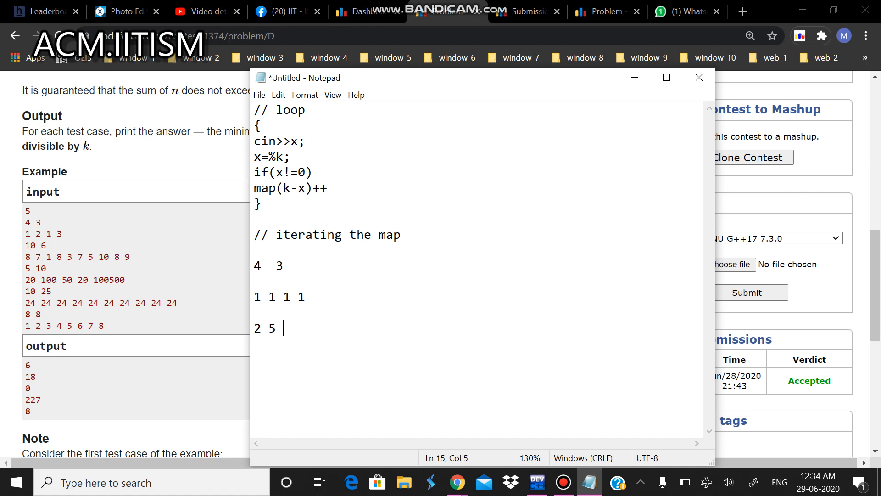
text(8 11)
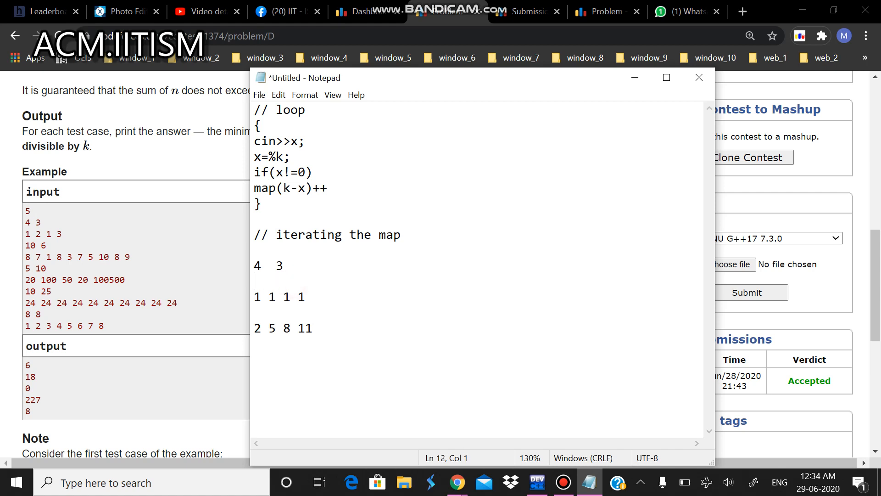
click(312, 144)
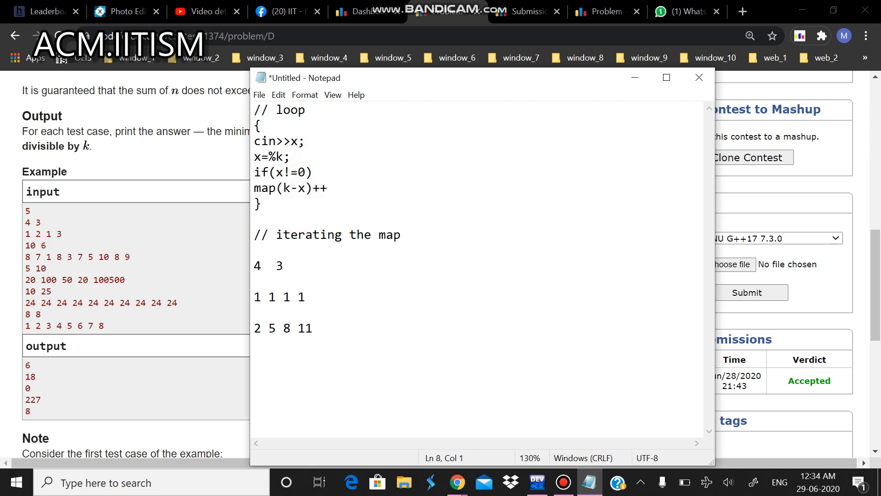
Step: Write mp[2]=4 after the closing brace with a blank line before the comment
text(mp[)
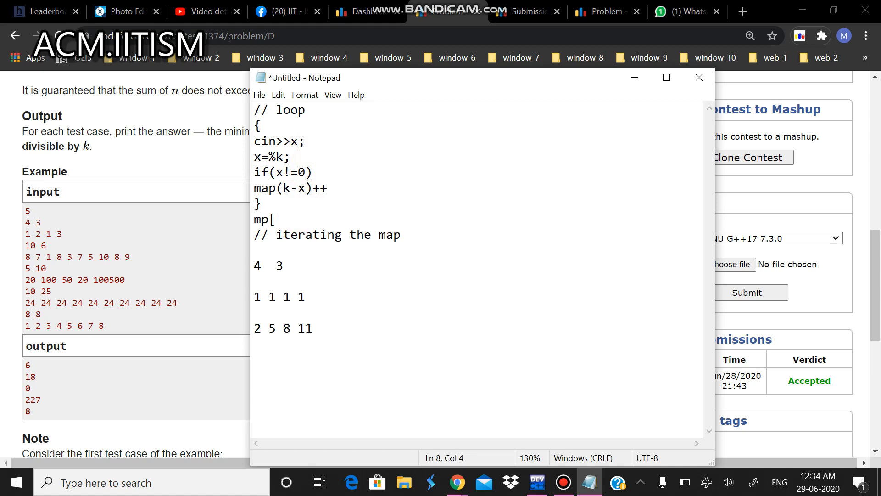
text(2)
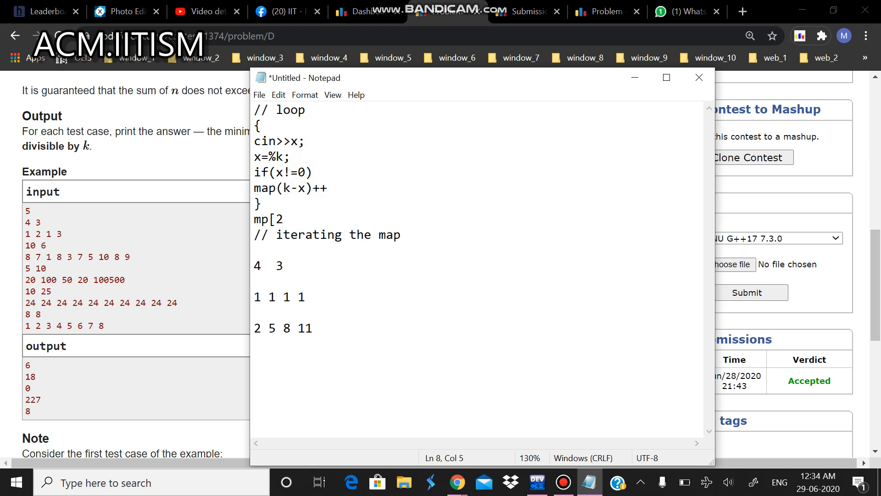
text(]=4)
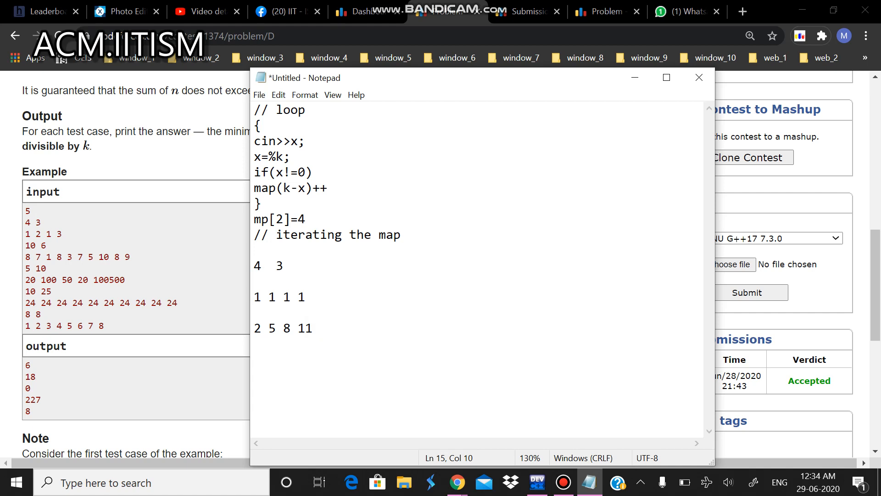
click(319, 327)
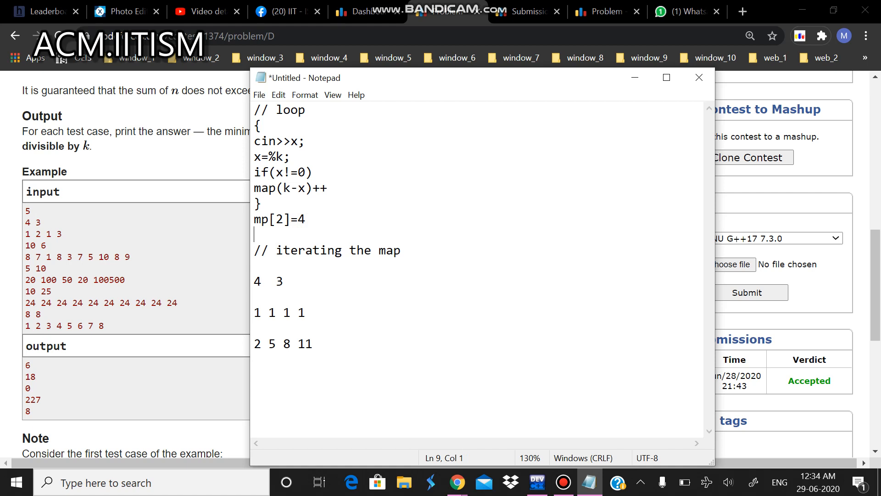
drag(267, 343, 322, 344)
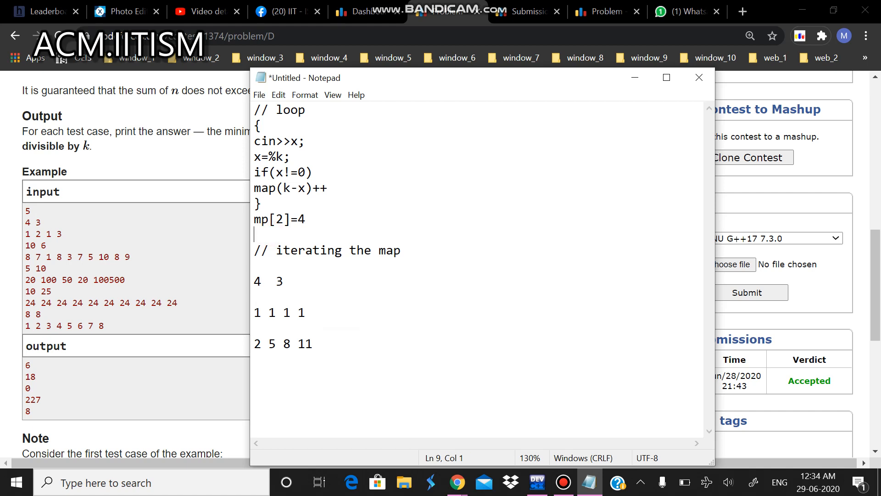
Step: Rewrite the last example row as 2 2+k 2=2*k 2+3*k
click(276, 343)
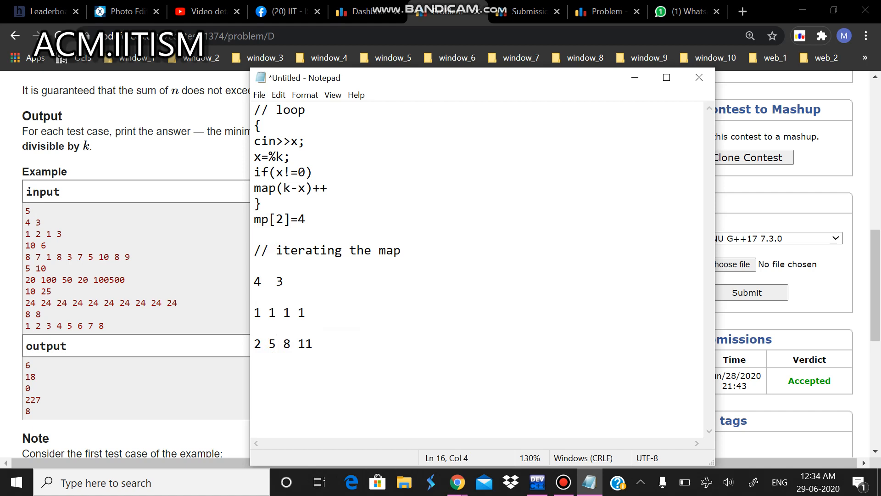
text(+k)
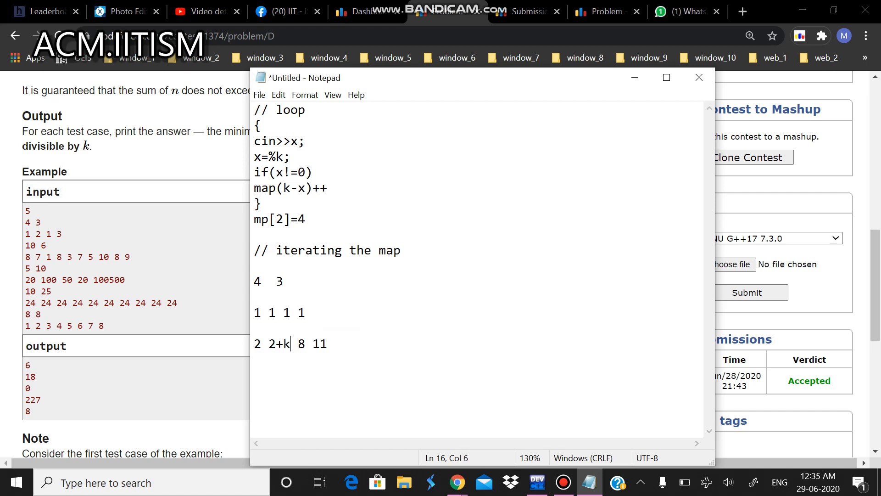
text(2)
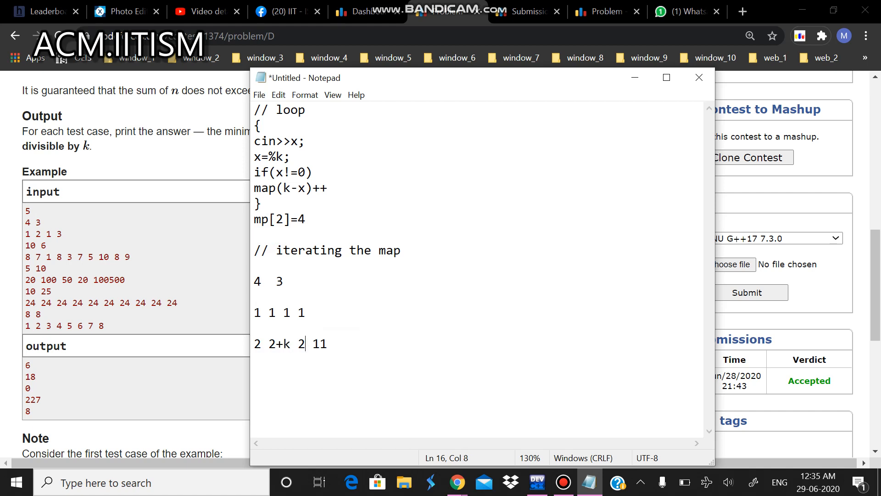
text(=2*k)
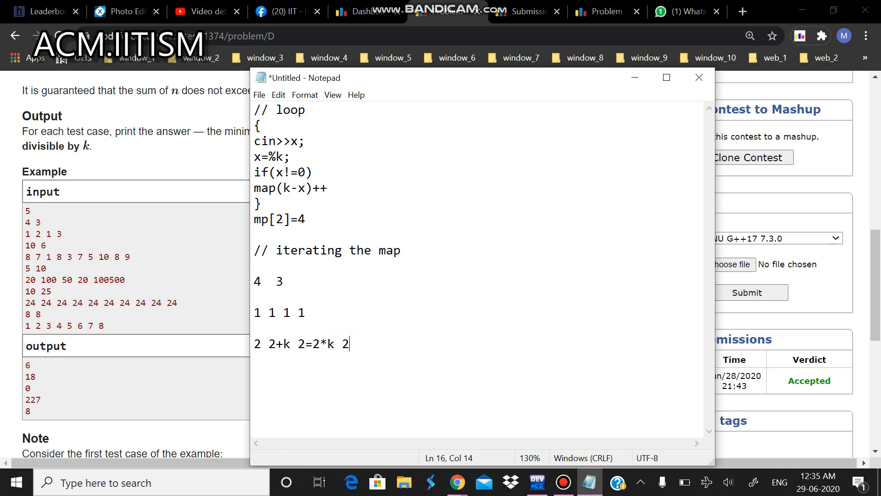
text(+3)
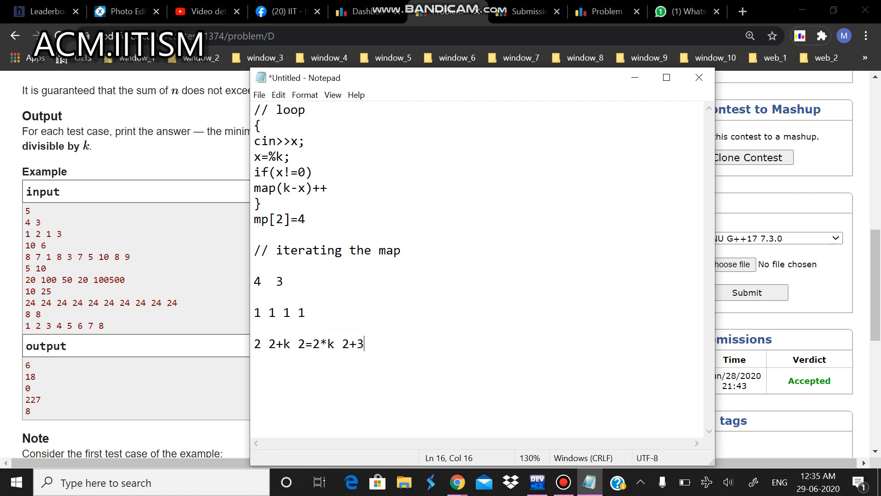
text(*k)
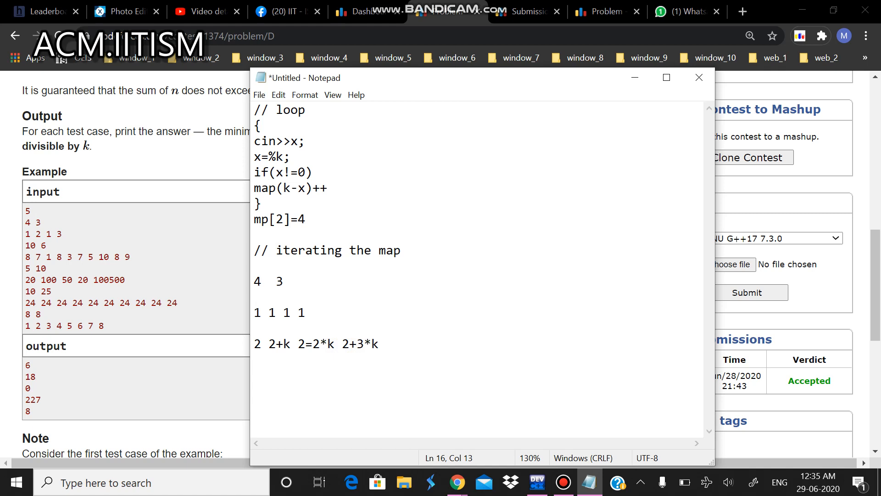
double_click(277, 219)
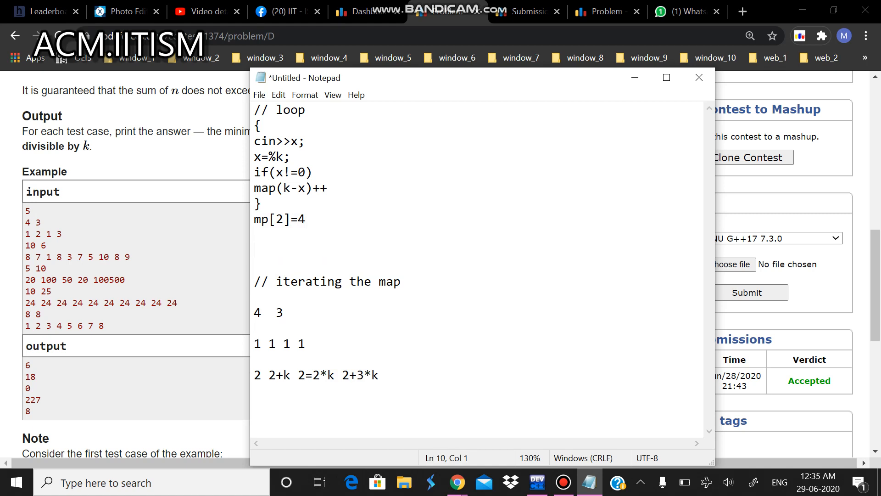
Step: Write the formula it->first + (mp[it->first]-1)*k under the map-iteration comment
key(Backspace)
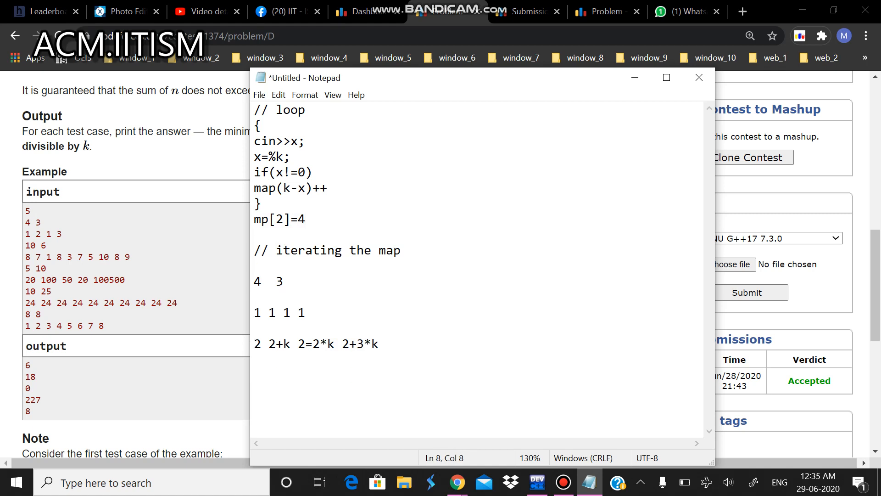
key(enter)
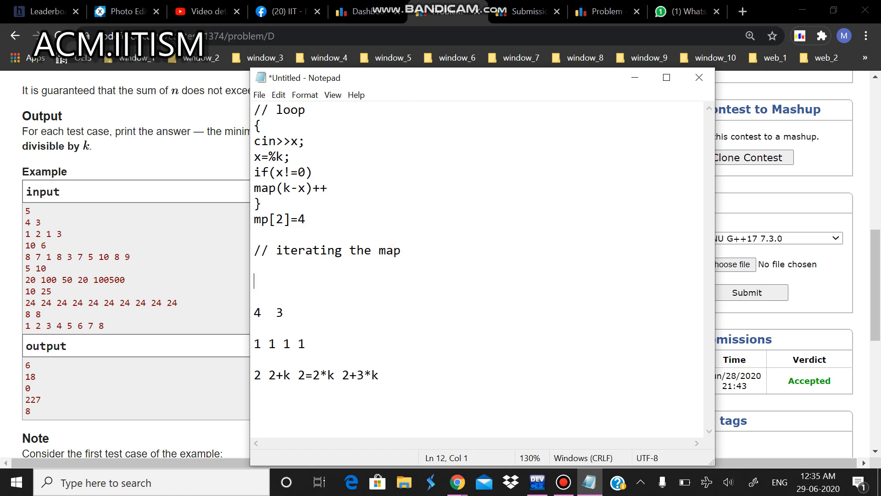
text(iterator)
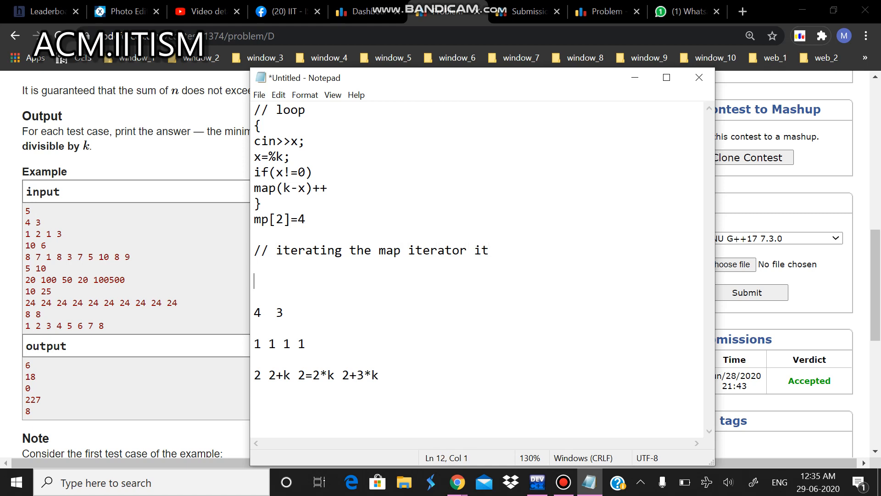
text(it->fr)
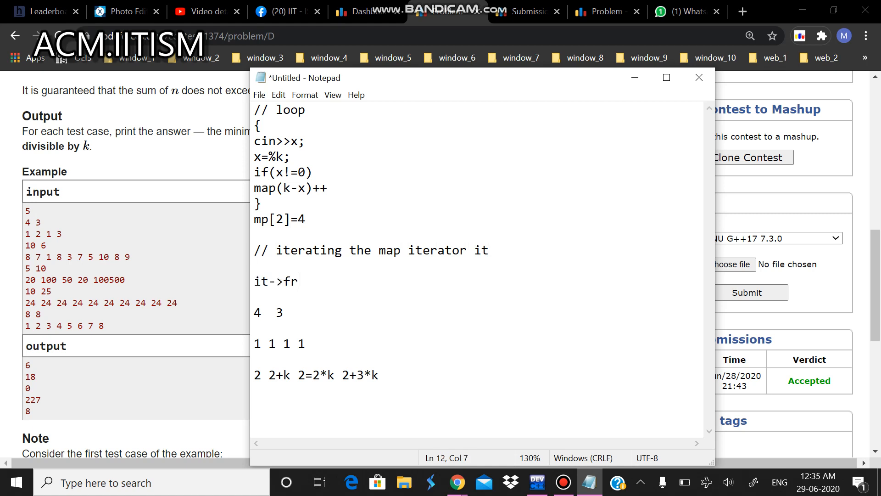
text(ist)
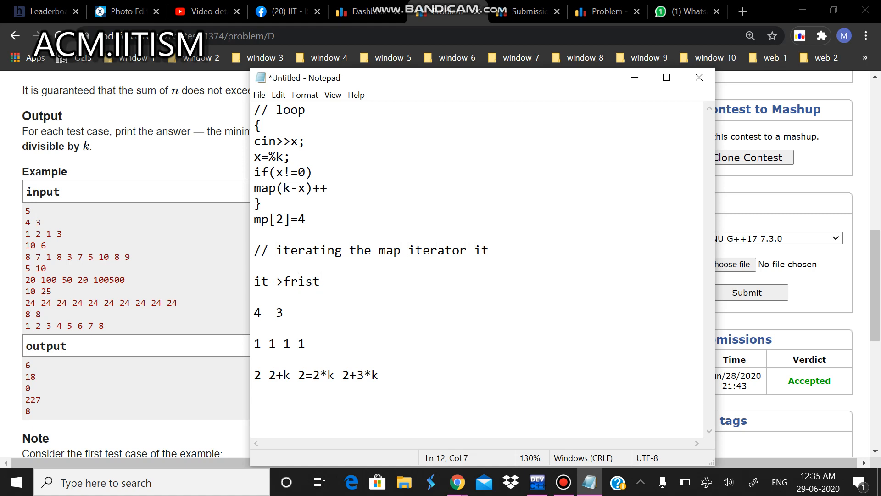
text(first)
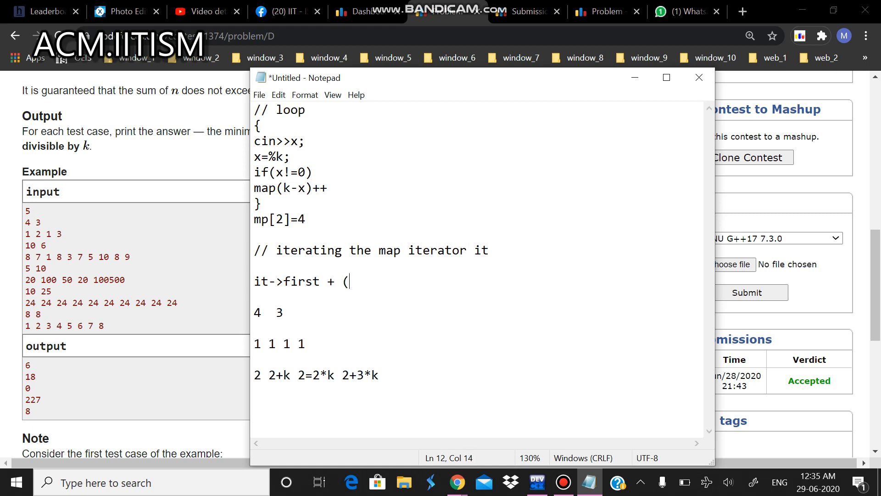
text(mp[)
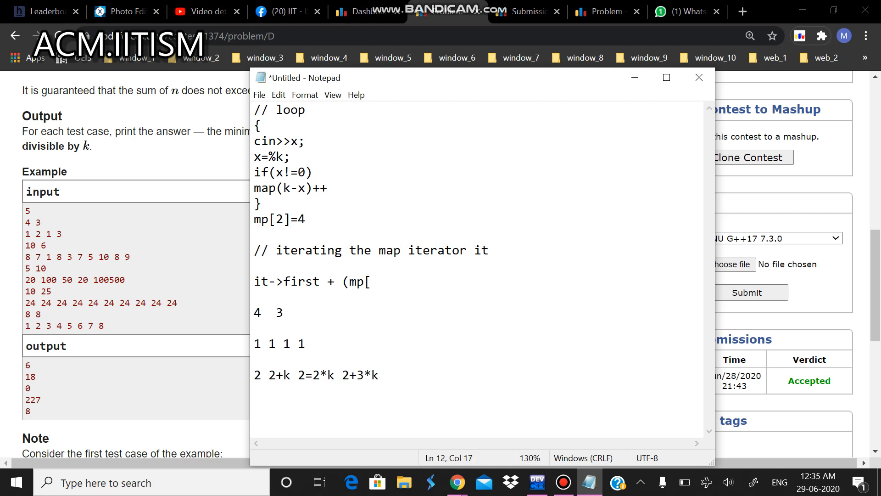
text(it->fr)
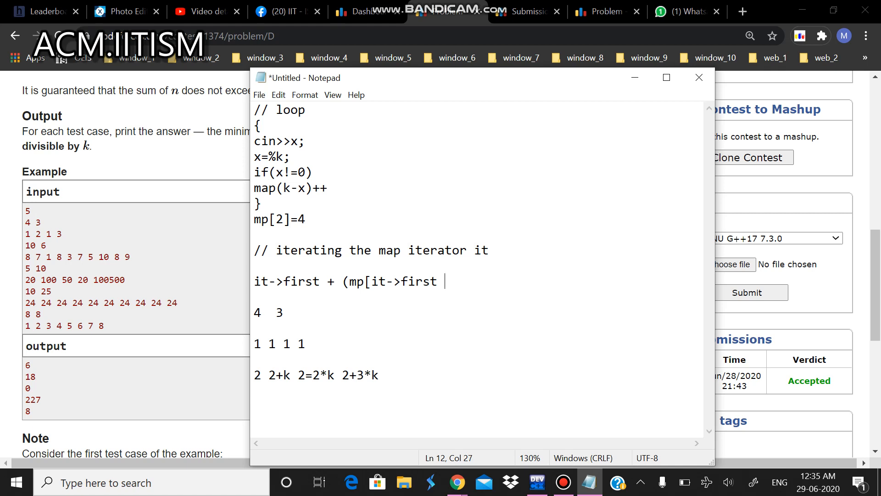
text(-1))
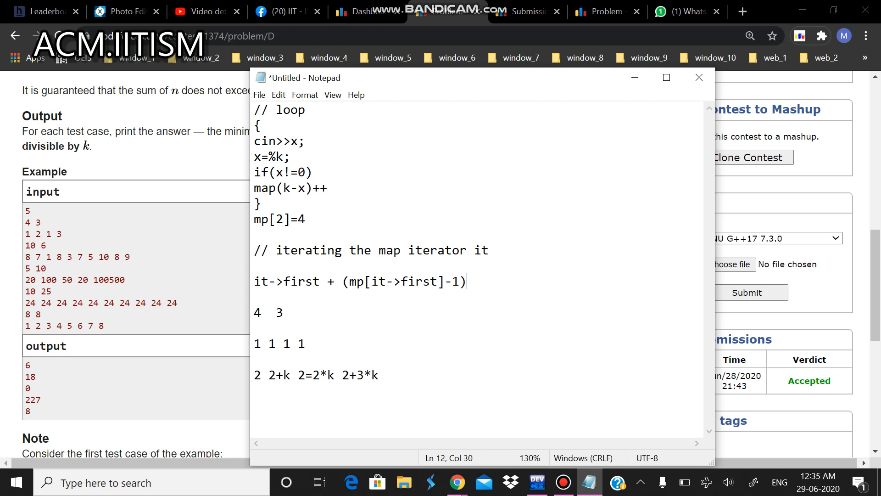
text(*k)
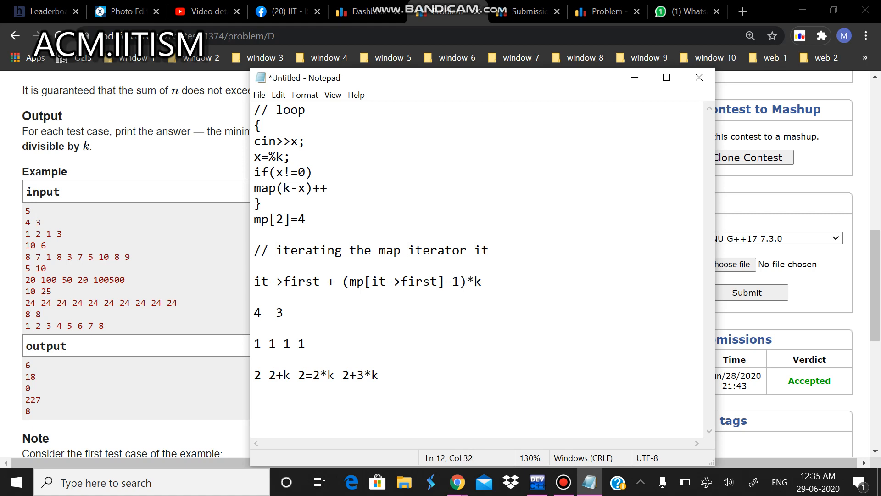
Step: Relate the formula to 2+3*k and mp[2]=4, then erase the worked example below it
drag(284, 281, 480, 280)
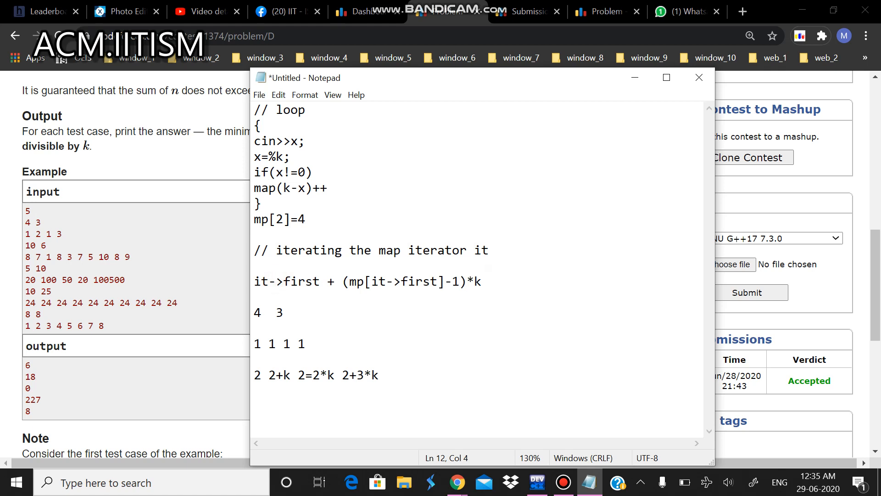
click(343, 375)
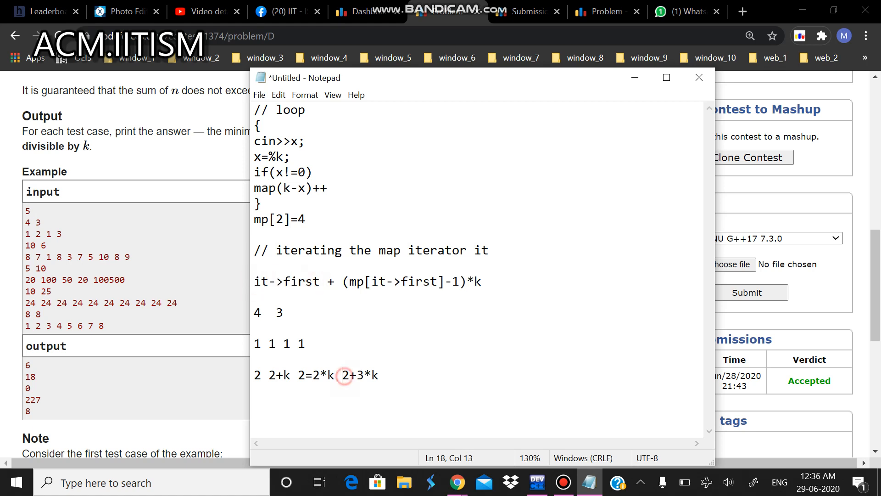
click(349, 281)
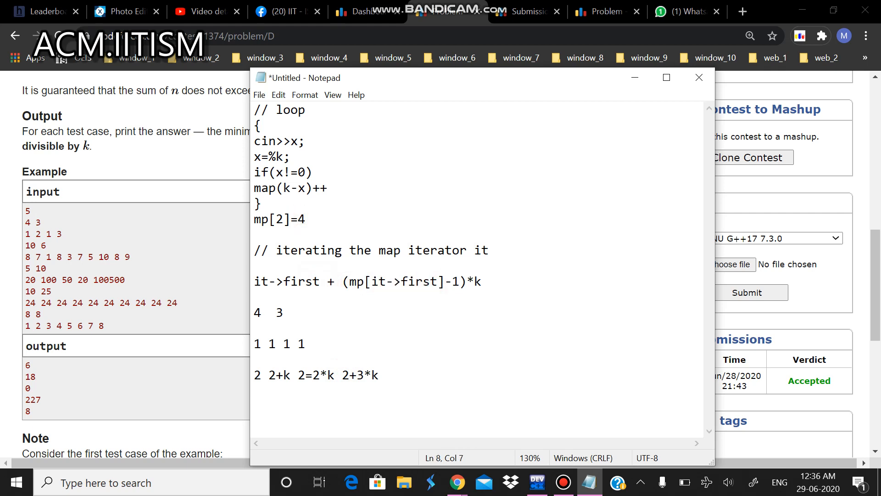
click(431, 282)
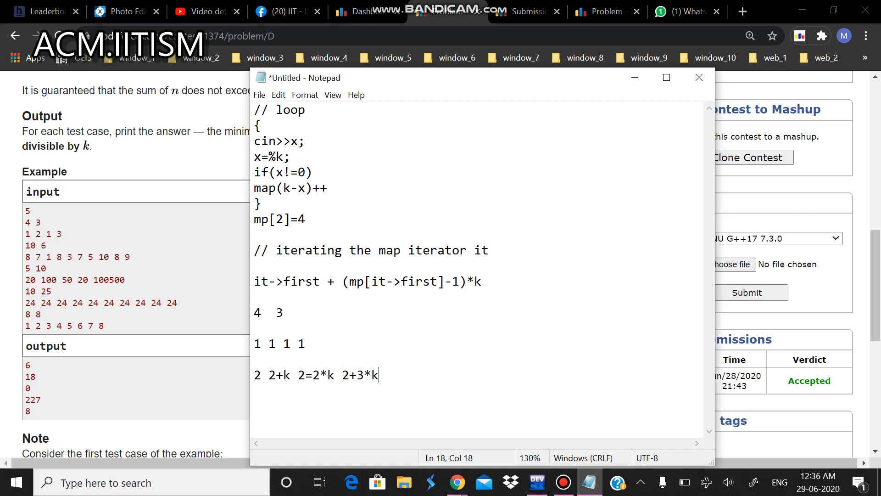
key(Backspace)
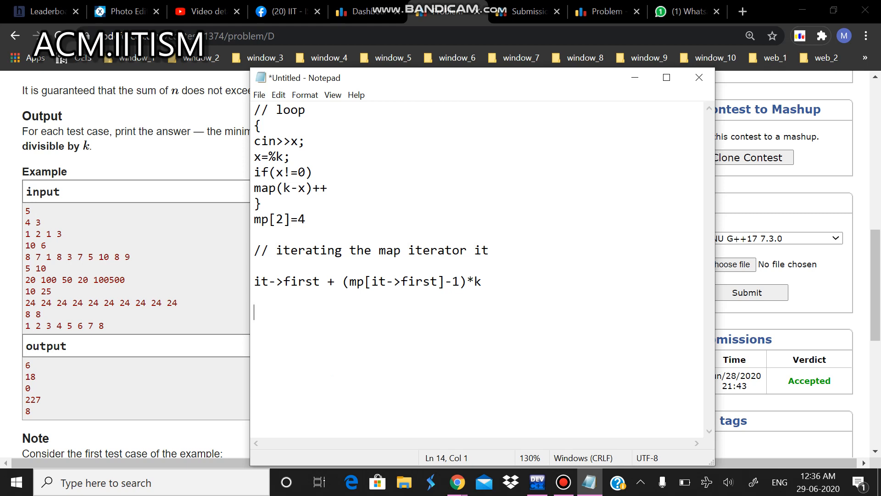
Step: Highlight the (mp[it->first]-1)*k part of the formula, then bring up the submission's source code
drag(303, 281, 480, 281)
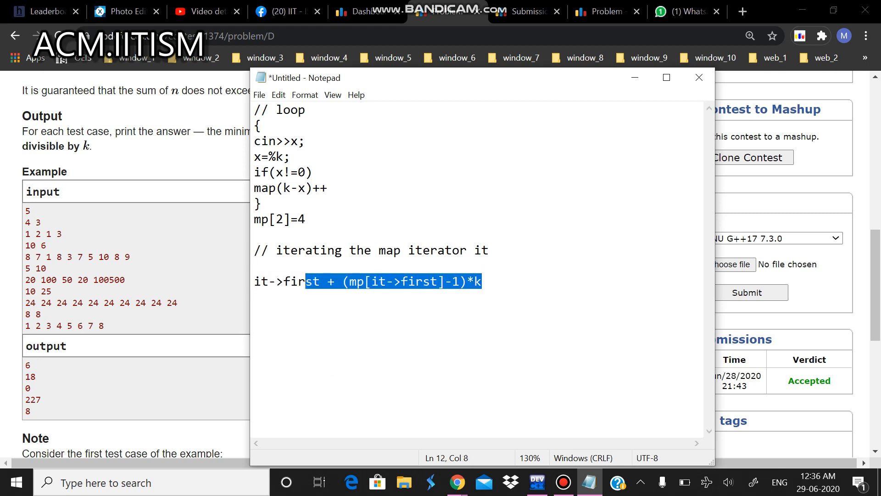
click(264, 266)
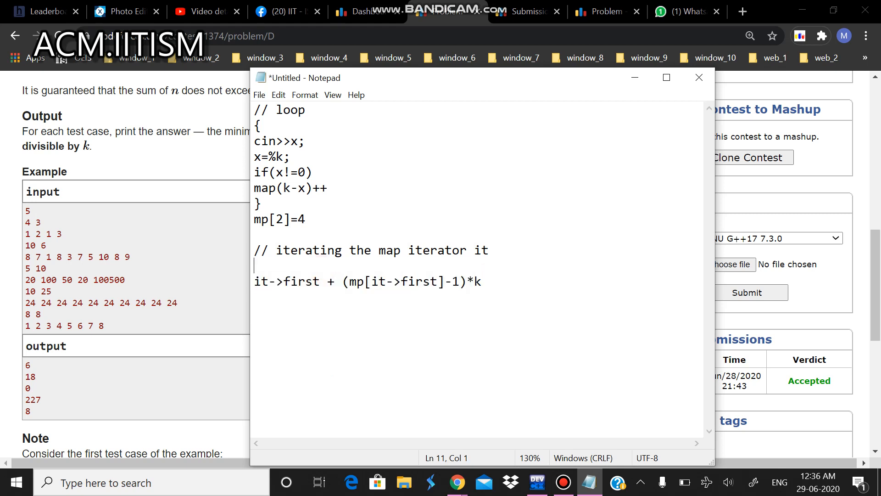
click(482, 281)
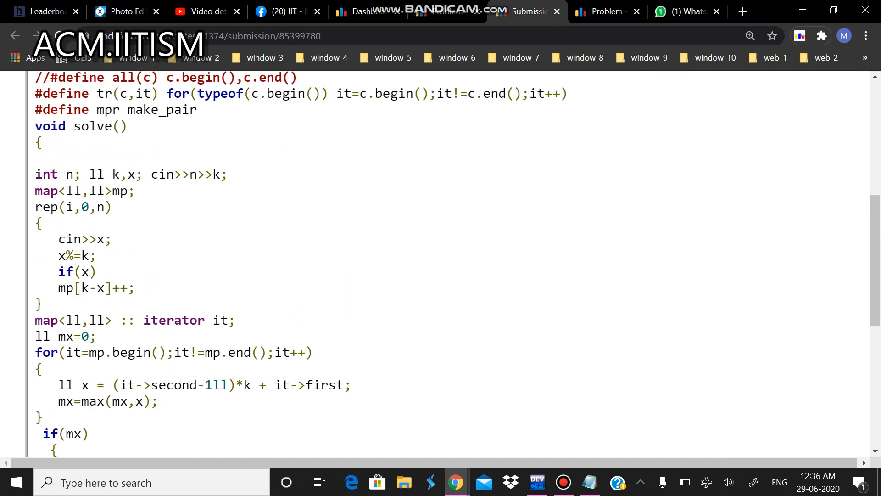
Step: Compare the pseudocode notes with the code and select the ll x = (it->second-1)*k + it->first line
scroll(down, 3)
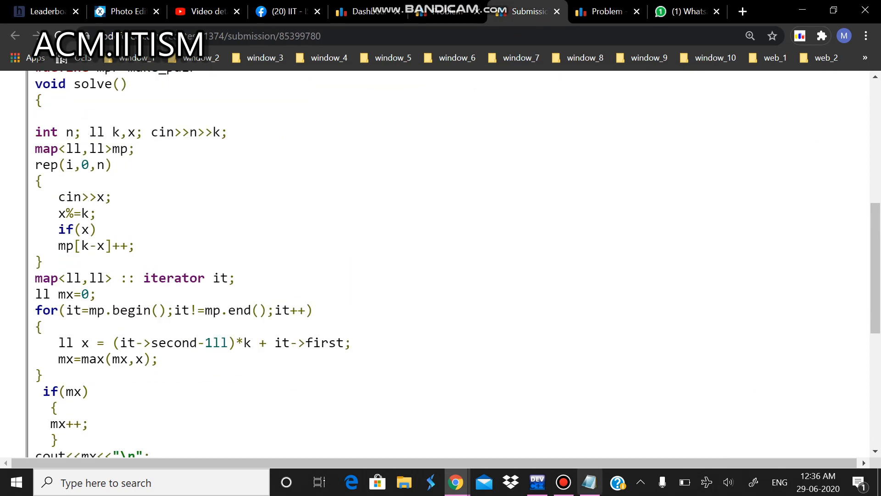
click(588, 482)
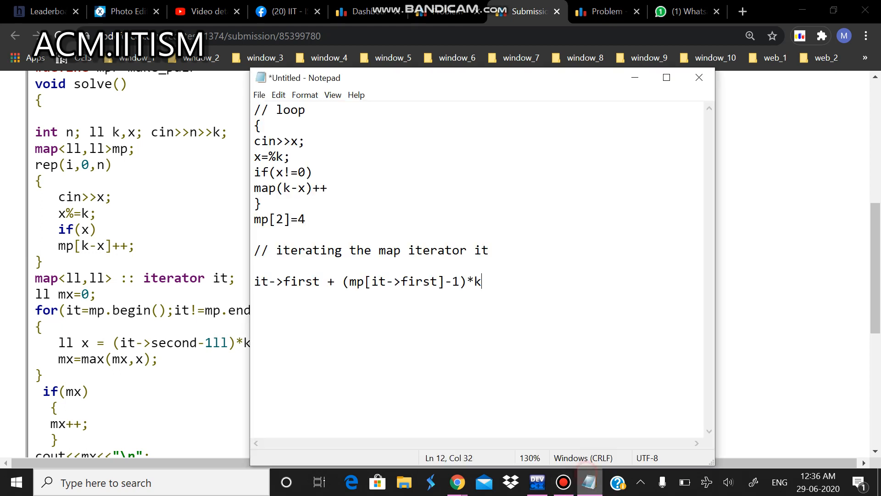
drag(477, 77, 629, 73)
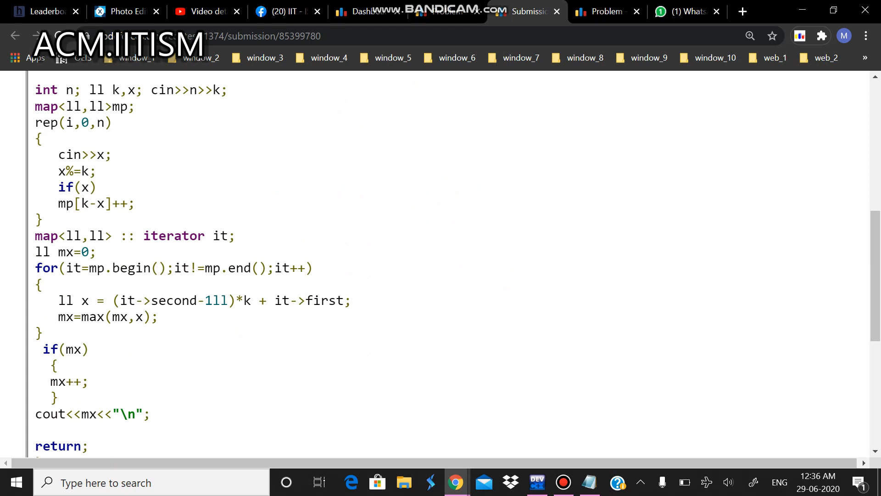
triple_click(196, 300)
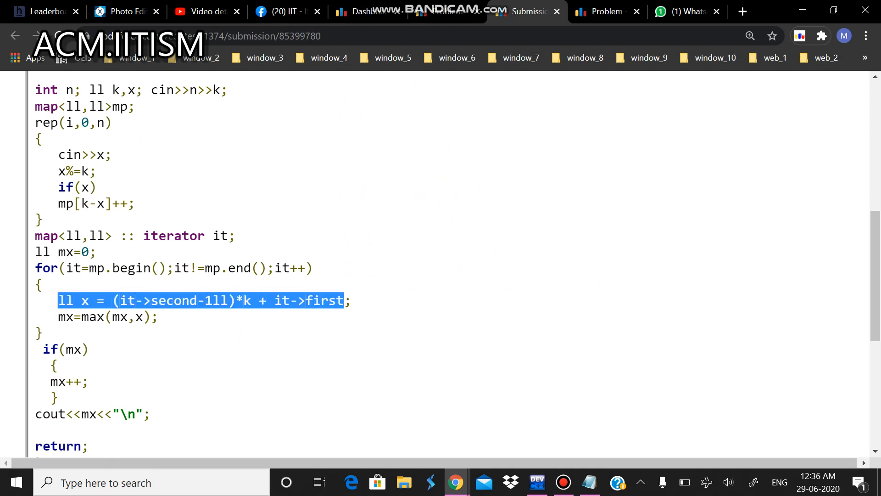
Step: Review the loop body tracking the maximum x, then return to the problem D statement
scroll(down, 3)
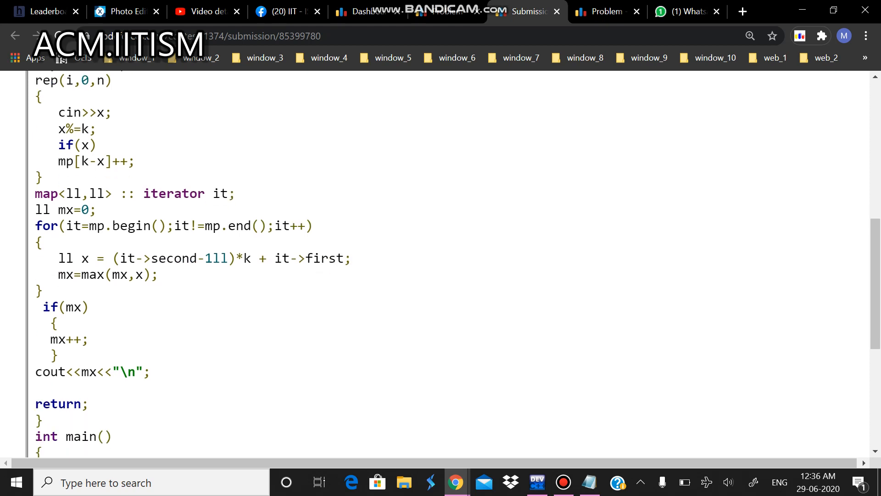
drag(35, 209, 88, 307)
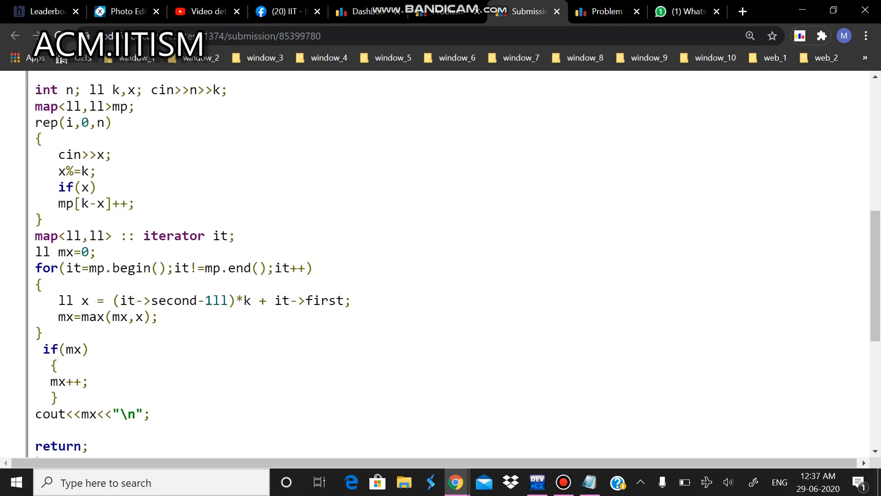
drag(119, 300, 174, 300)
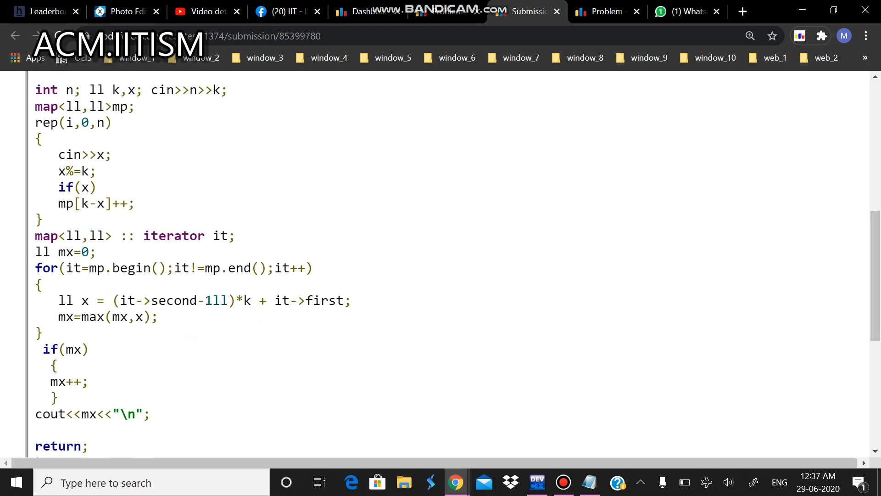
drag(42, 349, 59, 400)
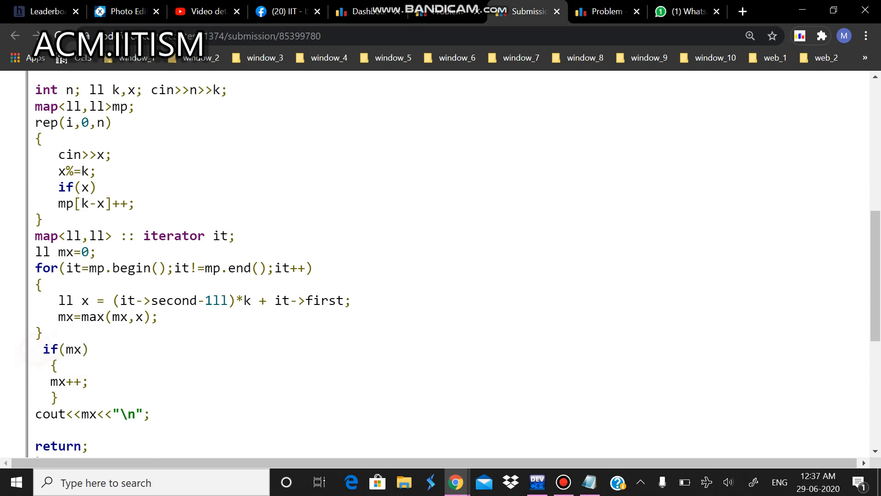
click(602, 11)
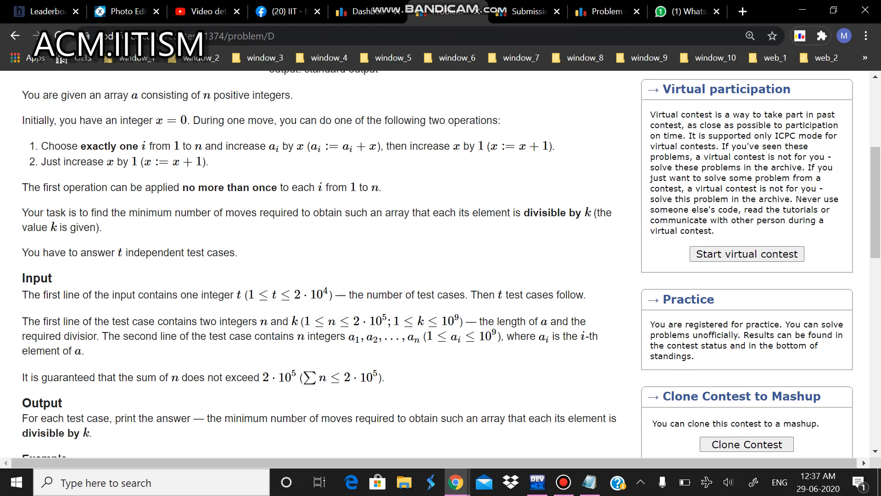
scroll(down, 3)
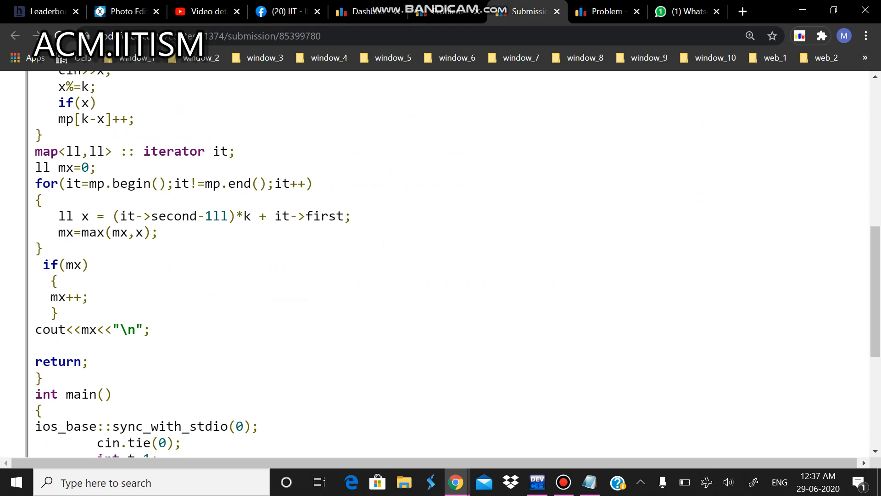
click(130, 303)
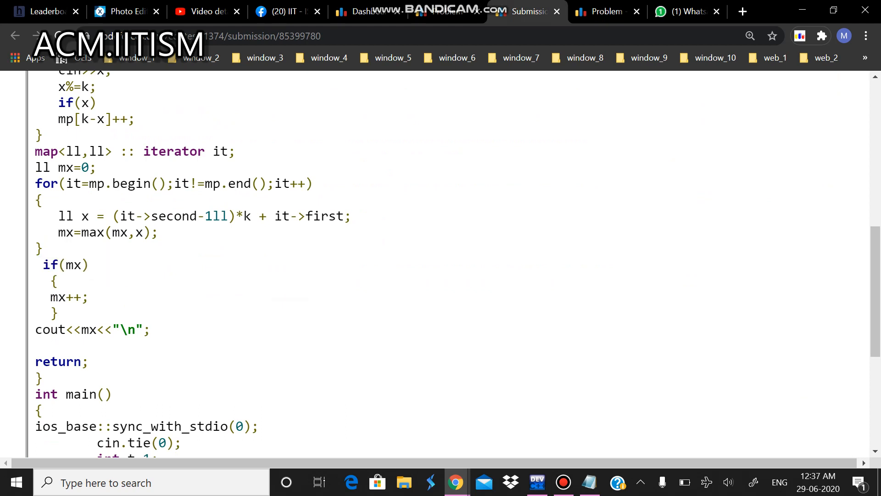
drag(49, 296, 59, 312)
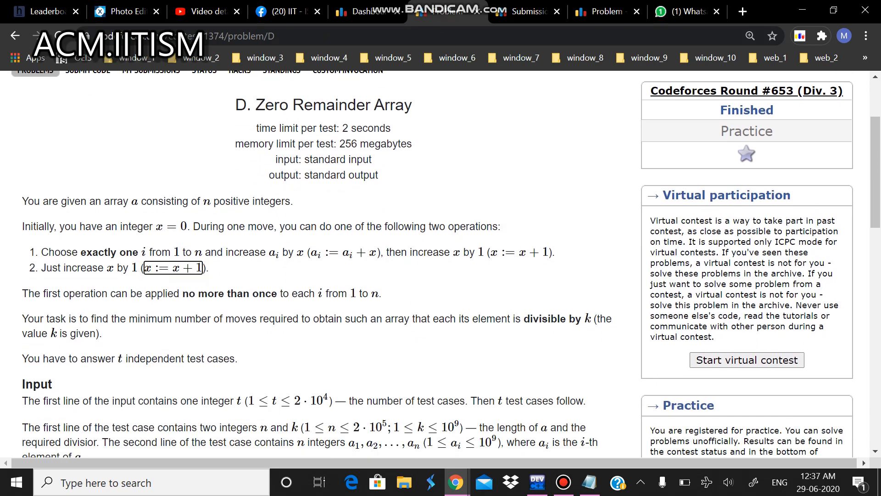
scroll(down, 3)
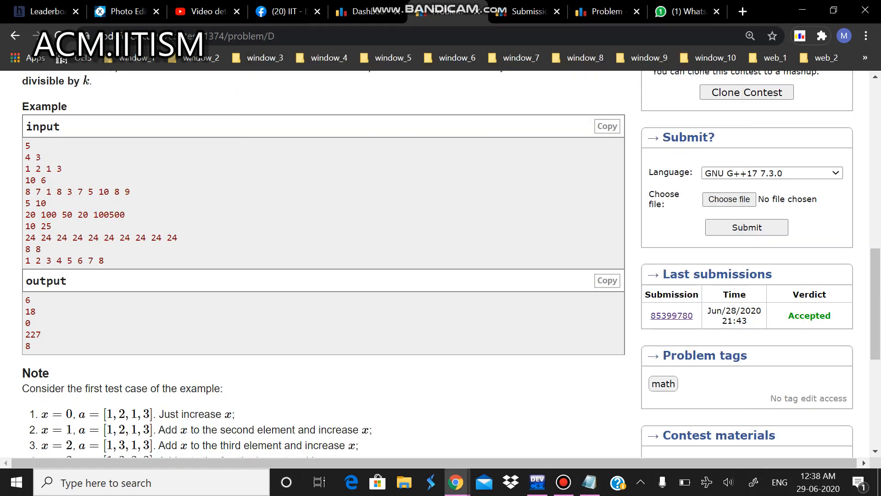
click(671, 315)
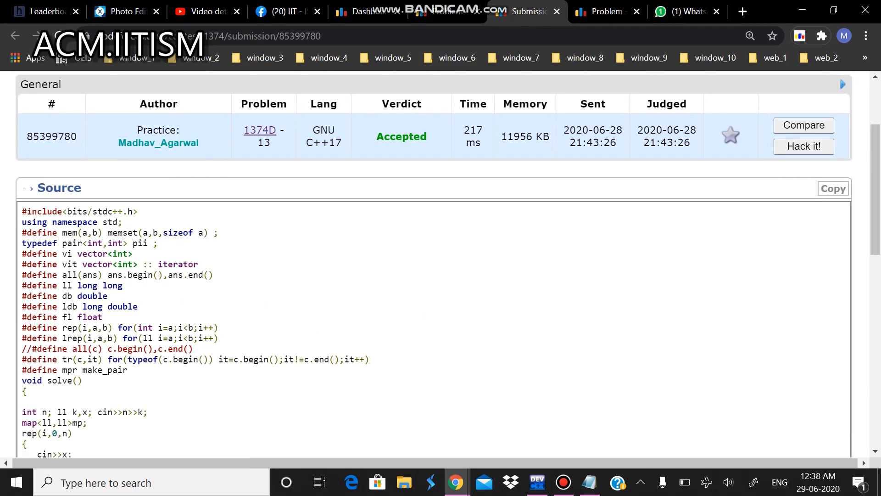
scroll(down, 3)
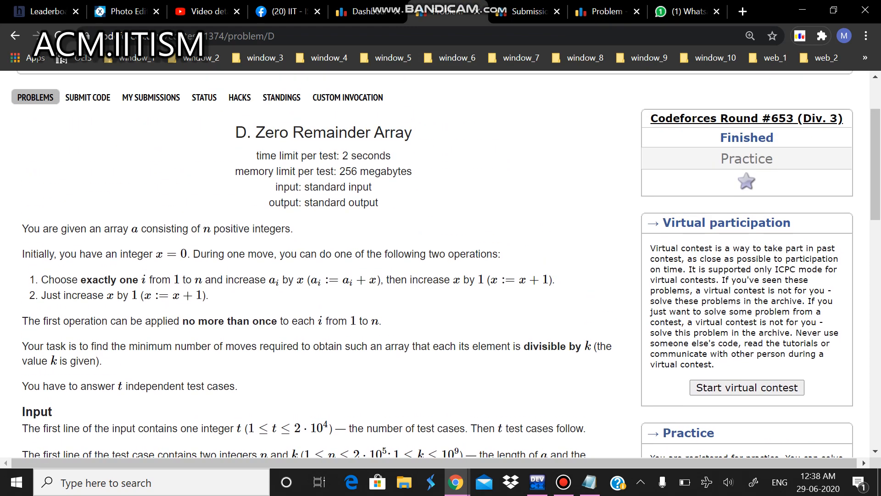
scroll(down, 3)
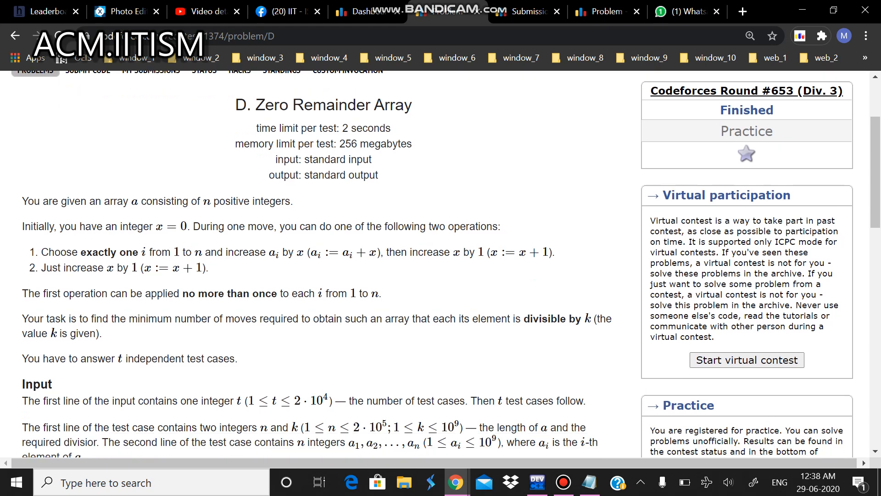